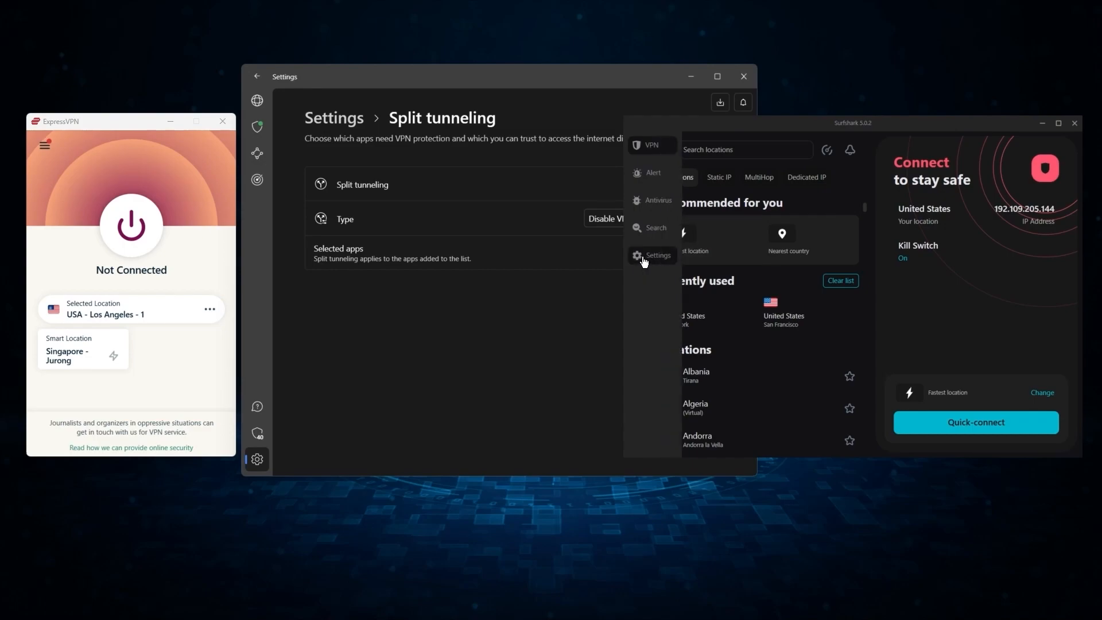
- Browse down through ExpressVPN's server locations list
{"action": "left_click", "coordinate": [653, 255]}
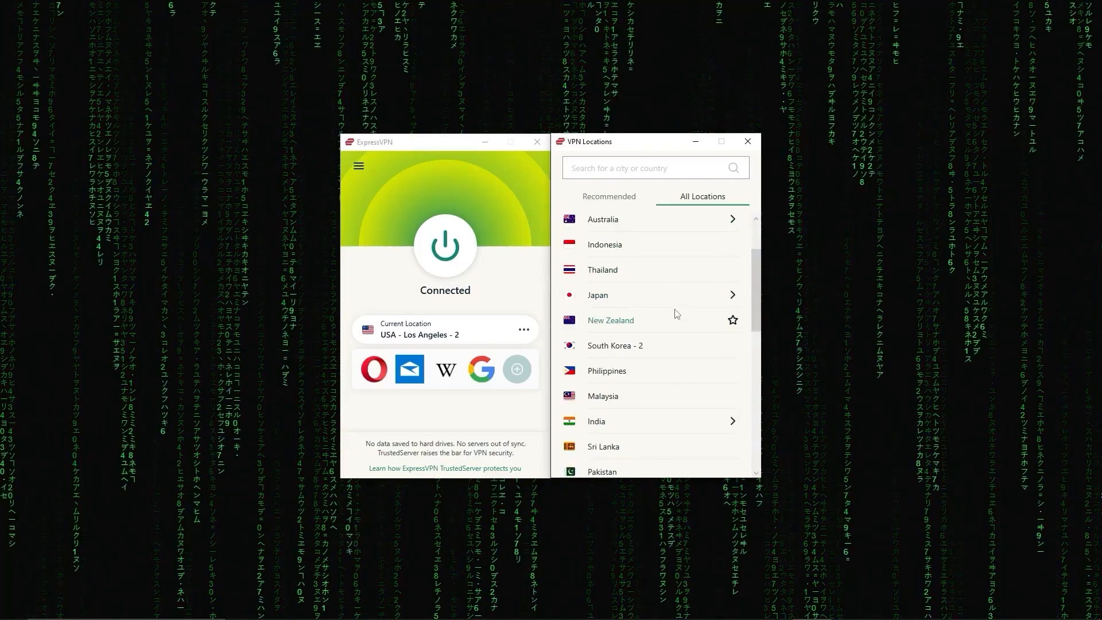
{"action": "scroll", "scroll_direction": "down", "scroll_amount": 3}
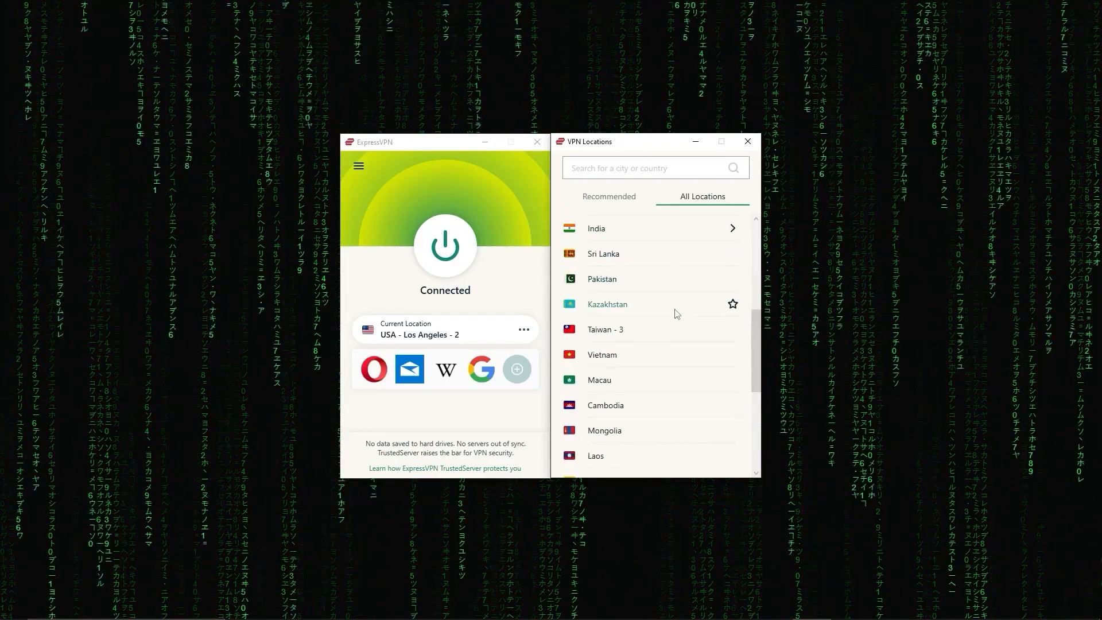
{"action": "scroll", "scroll_direction": "down", "scroll_amount": 3}
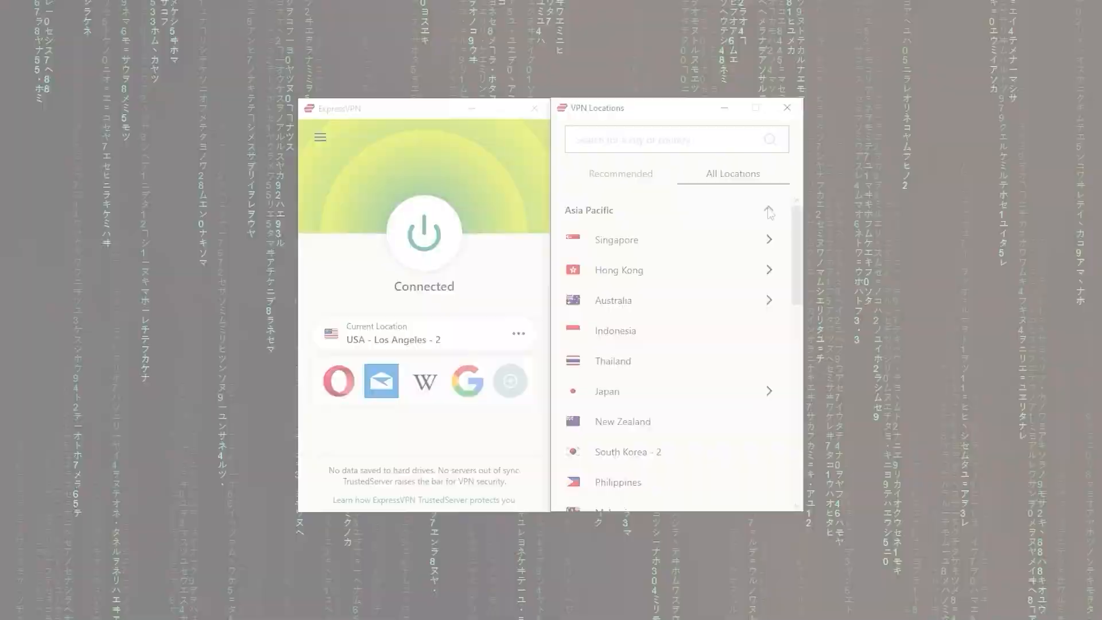
{"action": "scroll", "scroll_direction": "down", "scroll_amount": 3}
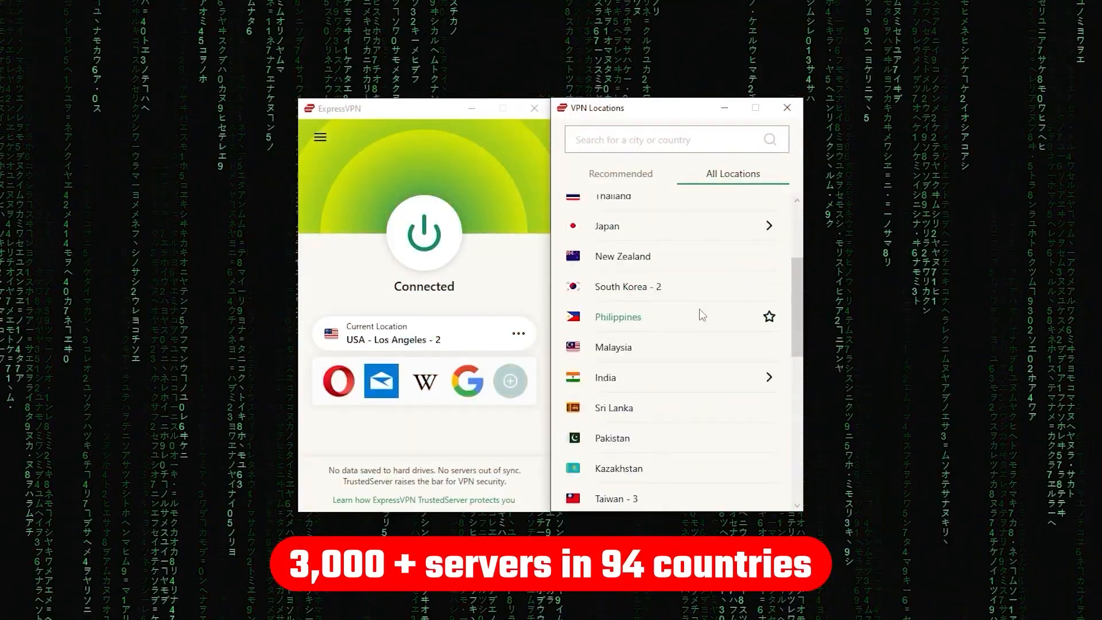
{"action": "scroll", "scroll_direction": "down", "scroll_amount": 3}
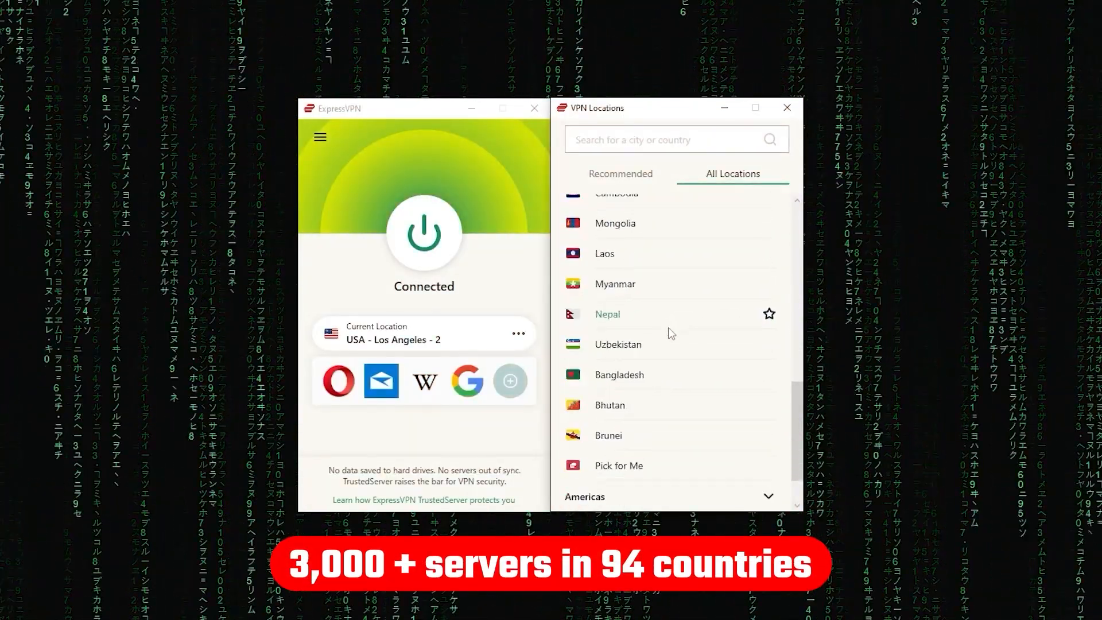
{"action": "scroll", "scroll_direction": "down", "scroll_amount": 3}
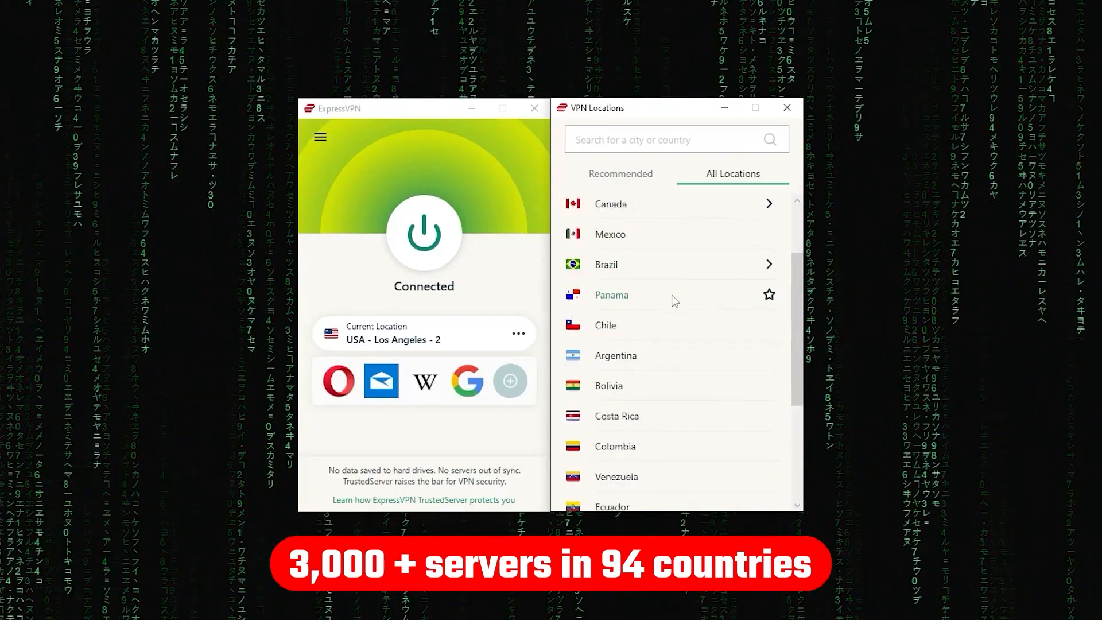
{"action": "scroll", "scroll_direction": "down", "scroll_amount": 3}
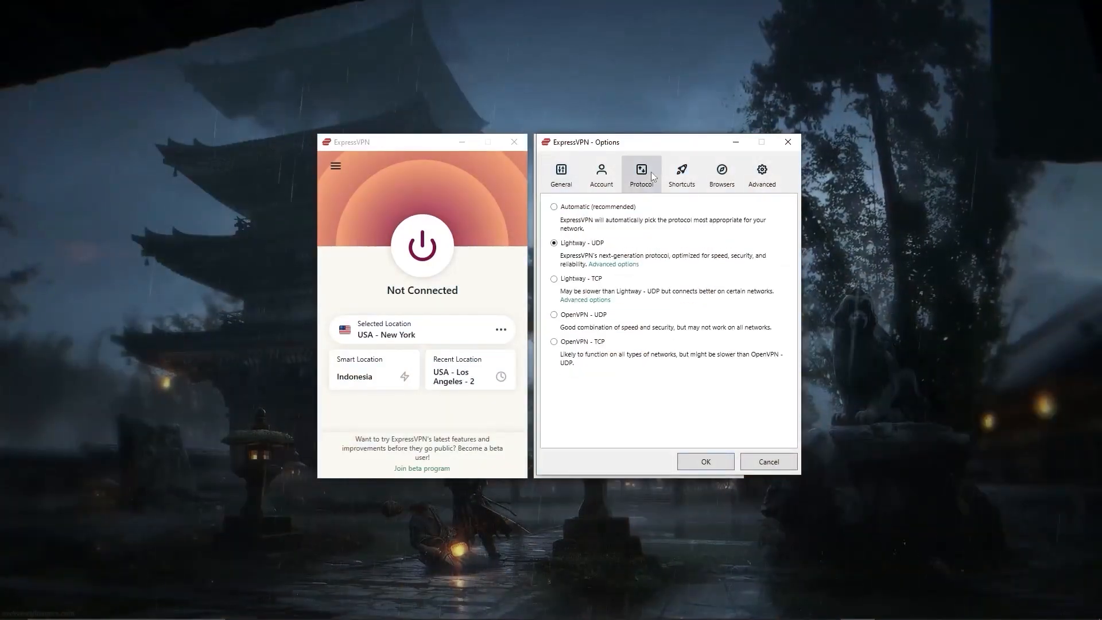
{"action": "mouse_move", "coordinate": [558, 252]}
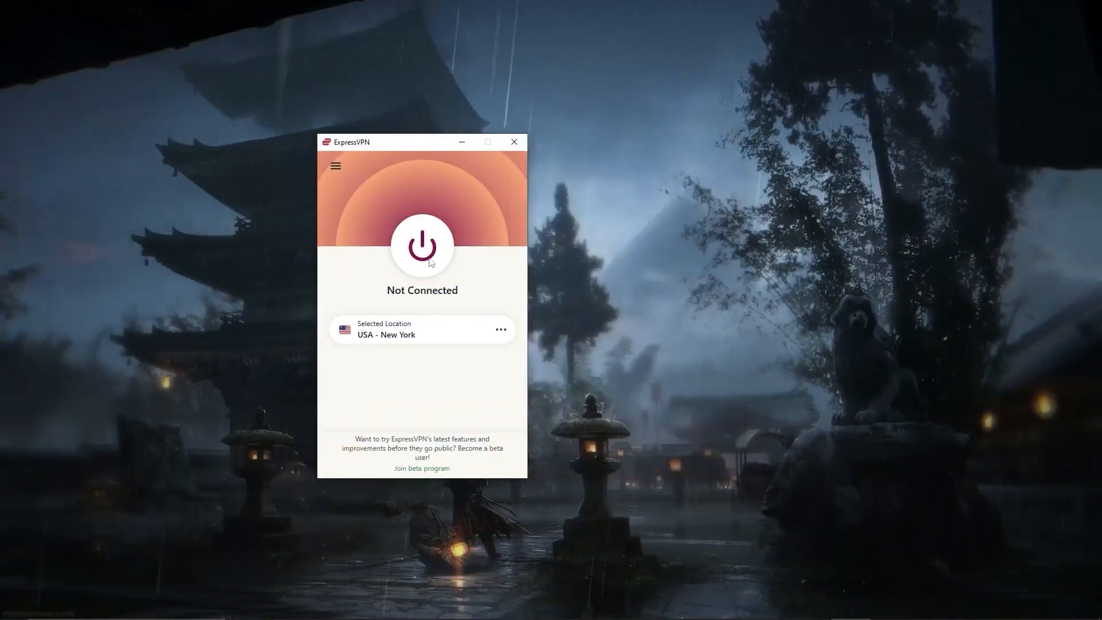
- Set the VPN protocol to Automatic (recommended) in ExpressVPN's Options
{"action": "left_click", "coordinate": [423, 245]}
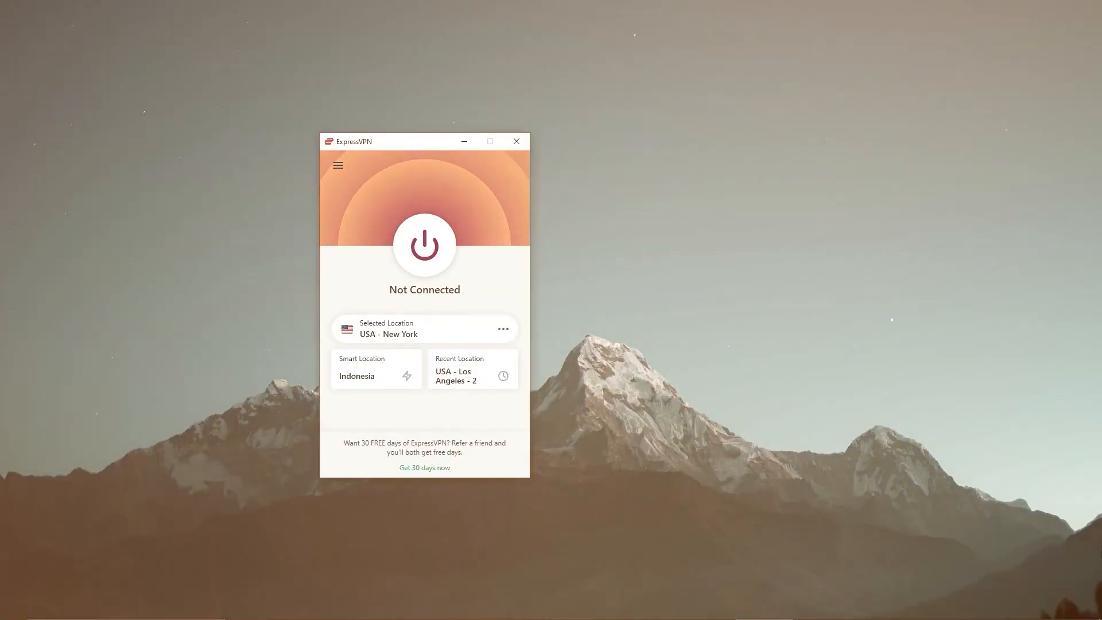
{"action": "left_click", "coordinate": [337, 165]}
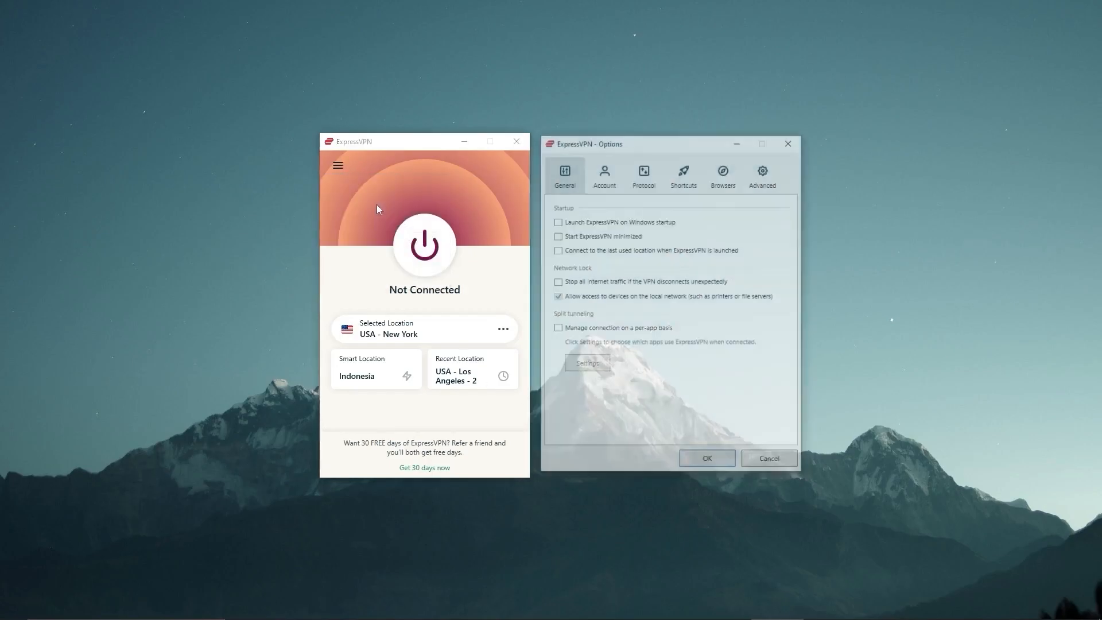
{"action": "left_click", "coordinate": [643, 174]}
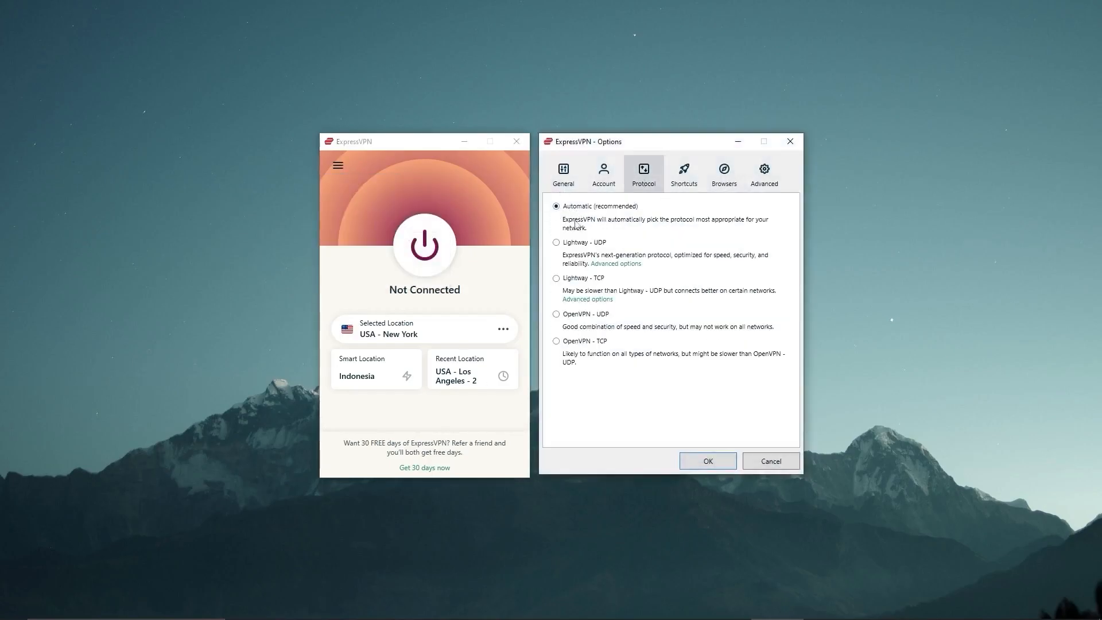
{"action": "left_click", "coordinate": [557, 313]}
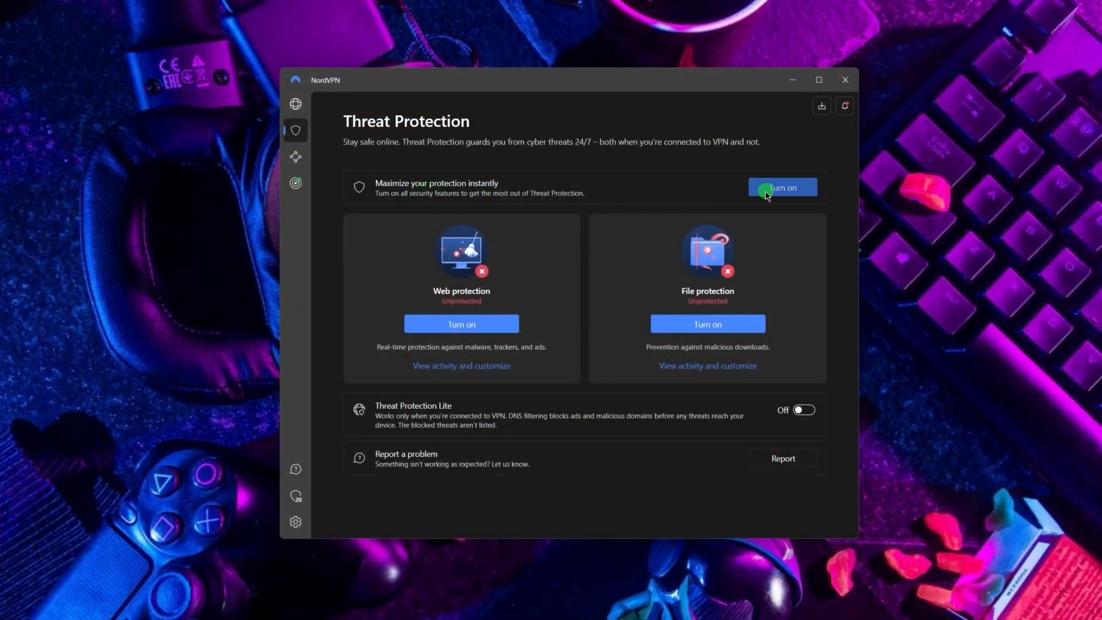
- Turn on all NordVPN Threat Protection features at once via Maximize your protection
{"action": "left_click", "coordinate": [783, 188]}
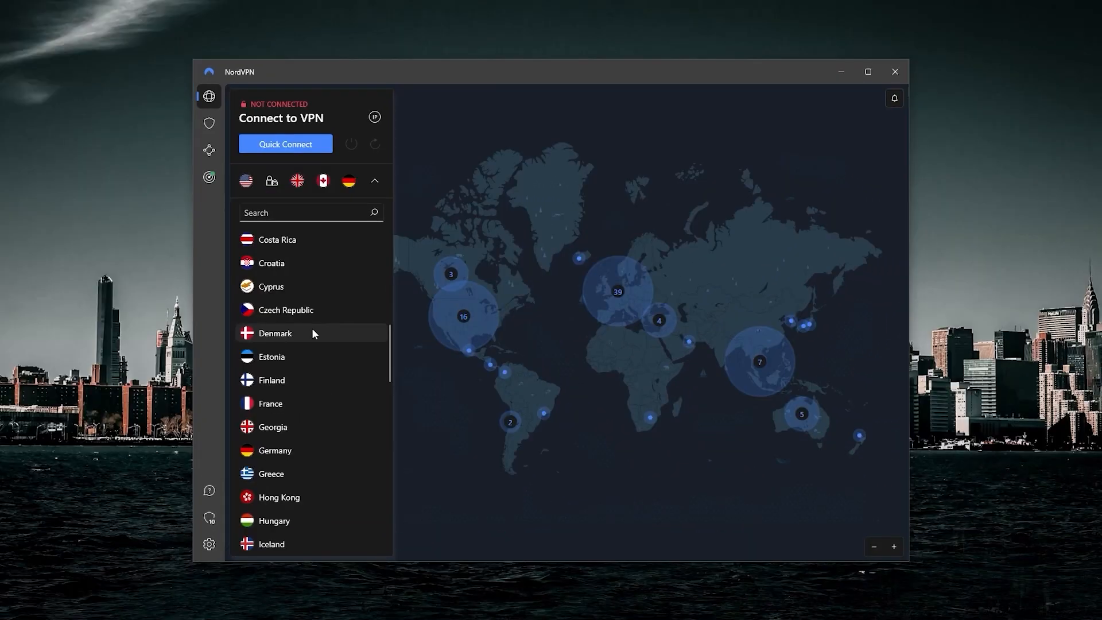
{"action": "scroll", "scroll_direction": "down", "scroll_amount": 3}
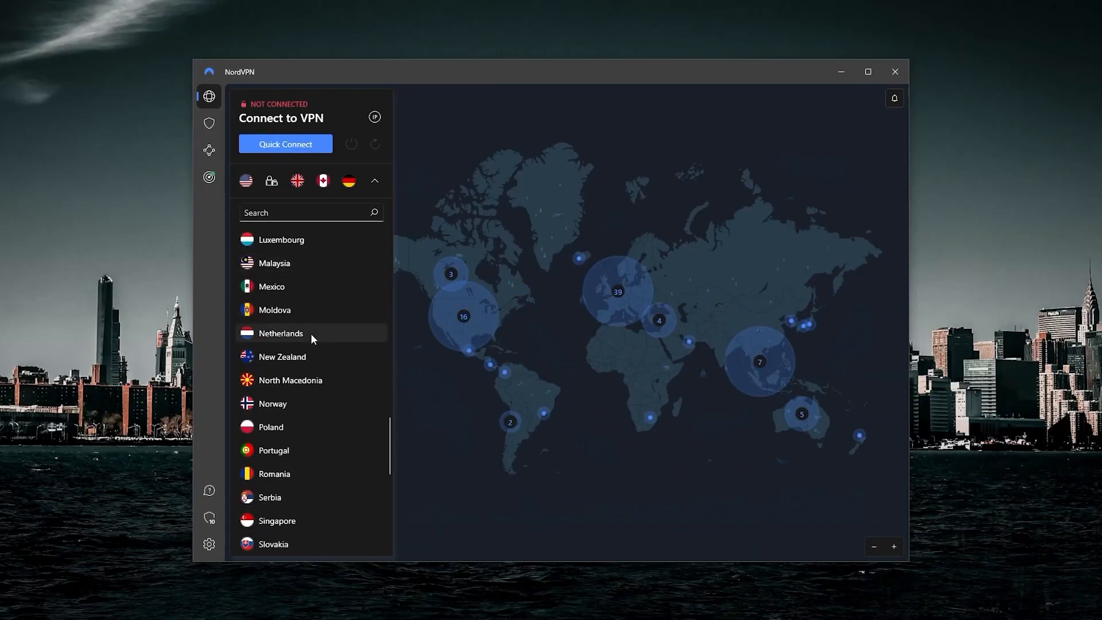
{"action": "scroll", "scroll_direction": "down", "scroll_amount": 3}
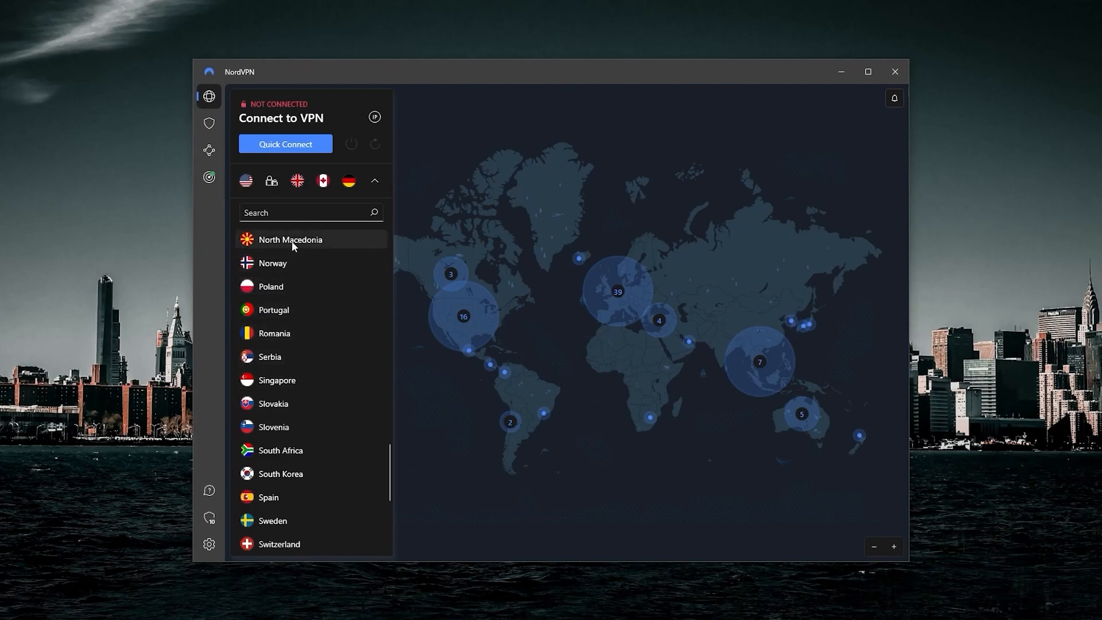
{"action": "scroll", "scroll_direction": "up", "scroll_amount": 3}
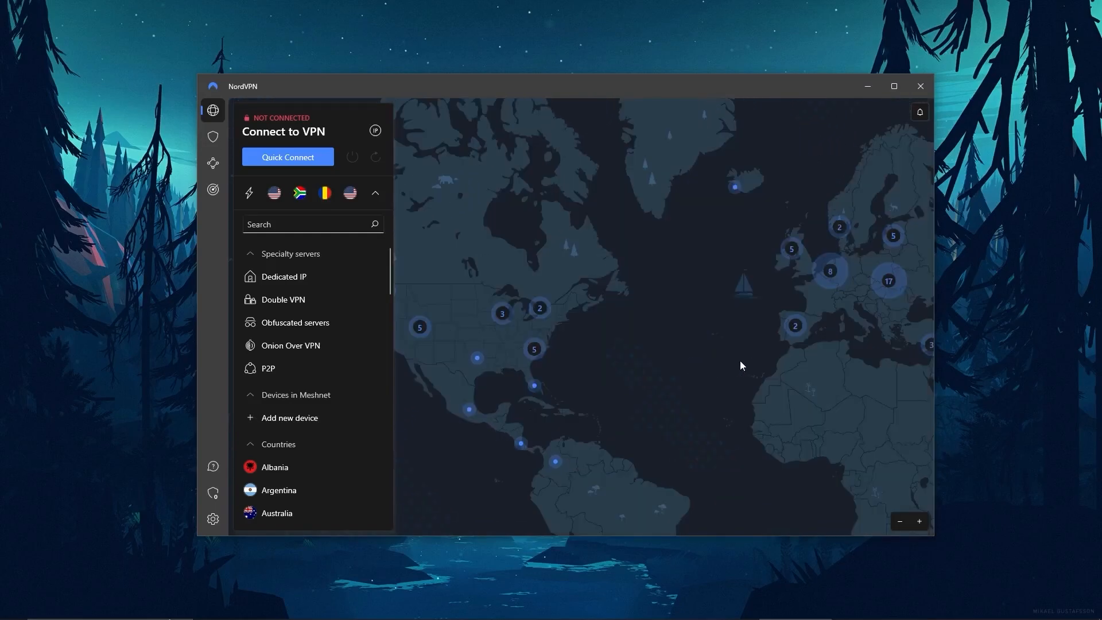
{"action": "left_click_drag", "start_coordinate": [742, 365], "coordinate": [625, 381]}
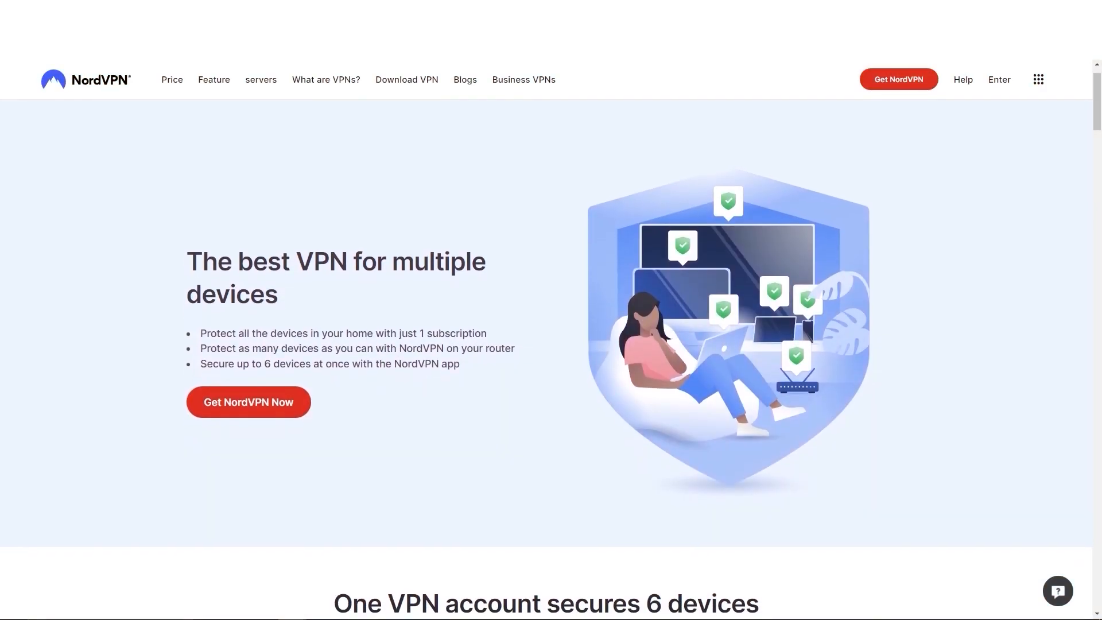
{"action": "scroll", "scroll_direction": "down", "scroll_amount": 3}
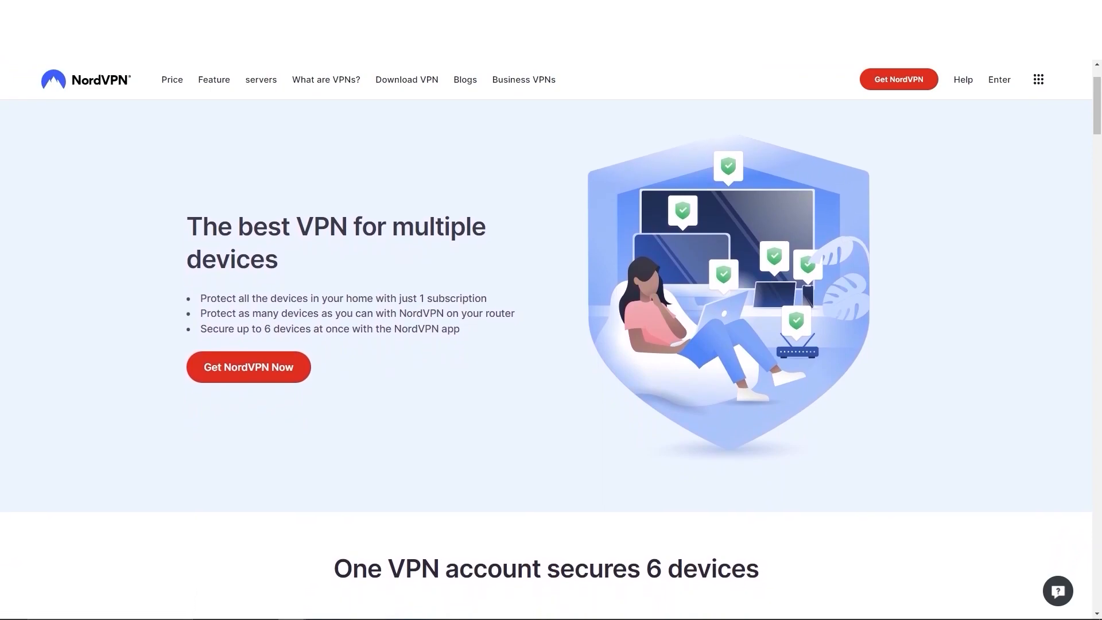
{"action": "scroll", "scroll_direction": "down", "scroll_amount": 3}
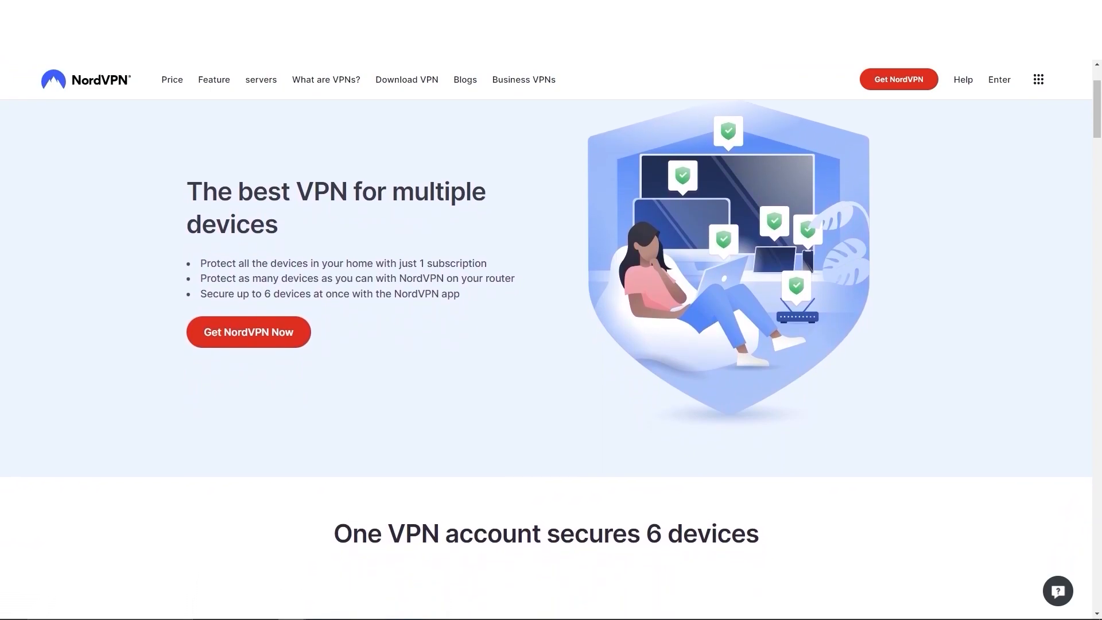
{"action": "scroll", "scroll_direction": "down", "scroll_amount": 3}
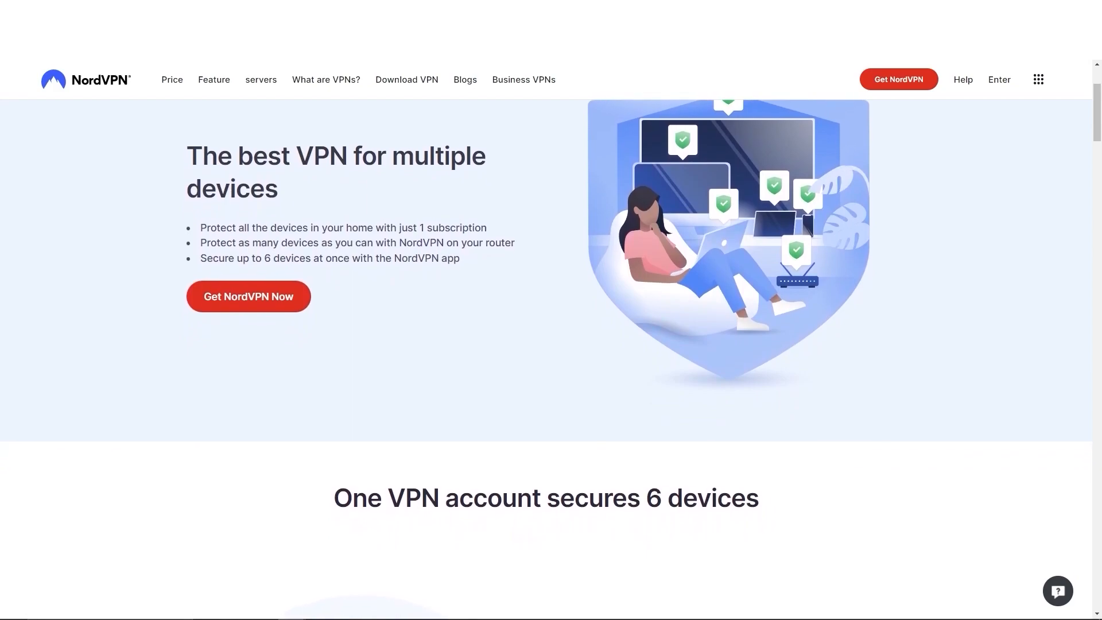
{"action": "scroll", "scroll_direction": "down", "scroll_amount": 3}
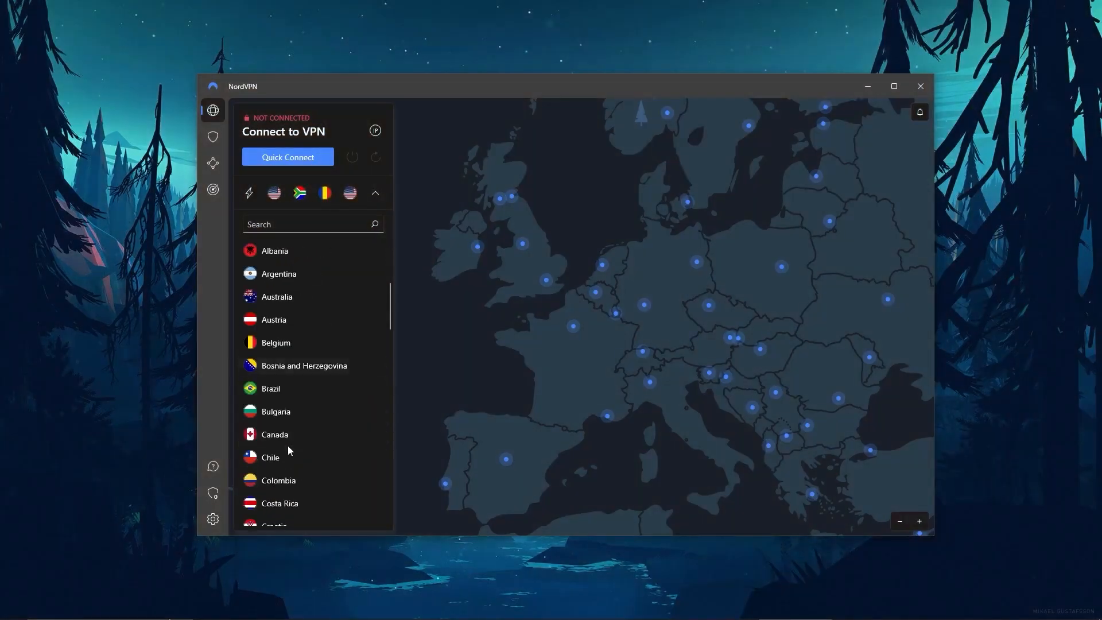
{"action": "scroll", "scroll_direction": "down", "scroll_amount": 3}
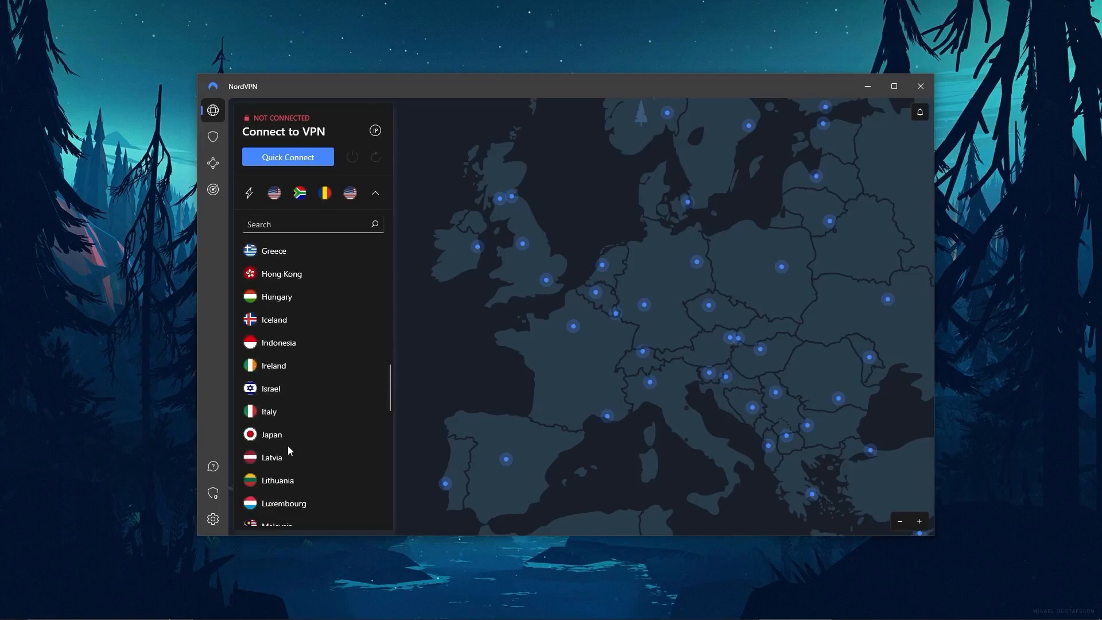
{"action": "scroll", "scroll_direction": "down", "scroll_amount": 3}
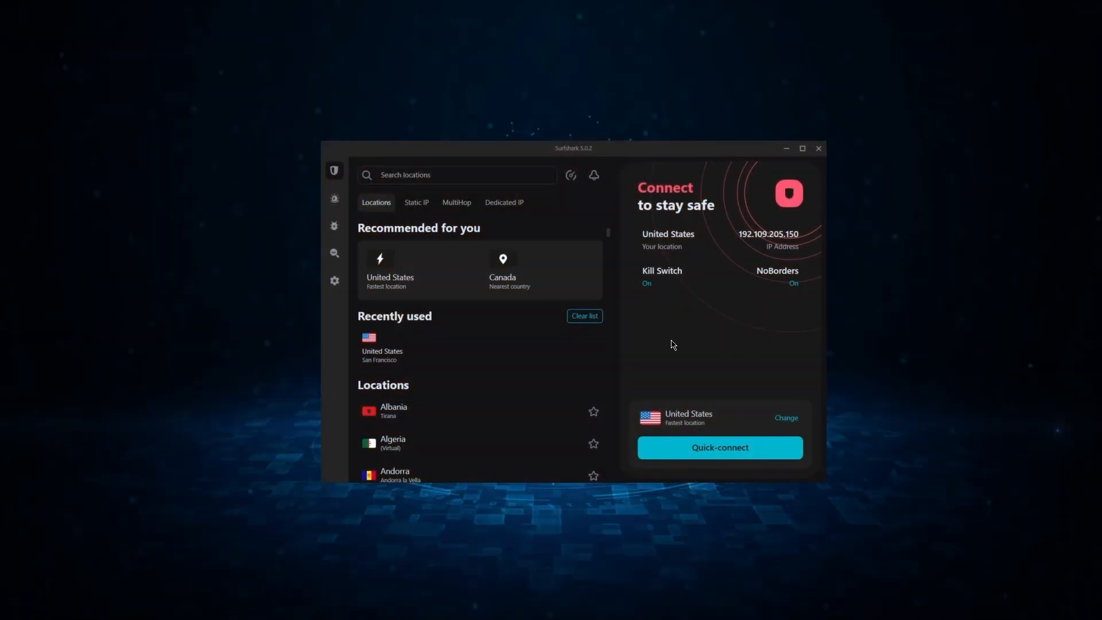
{"action": "scroll", "scroll_direction": "down", "scroll_amount": 3}
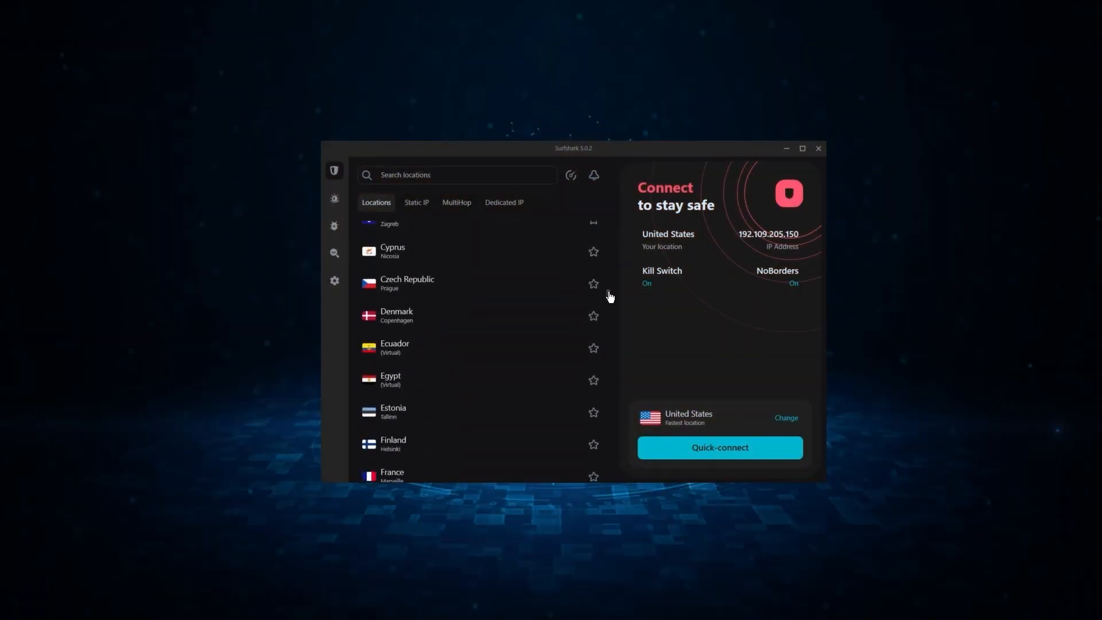
{"action": "scroll", "scroll_direction": "down", "scroll_amount": 3}
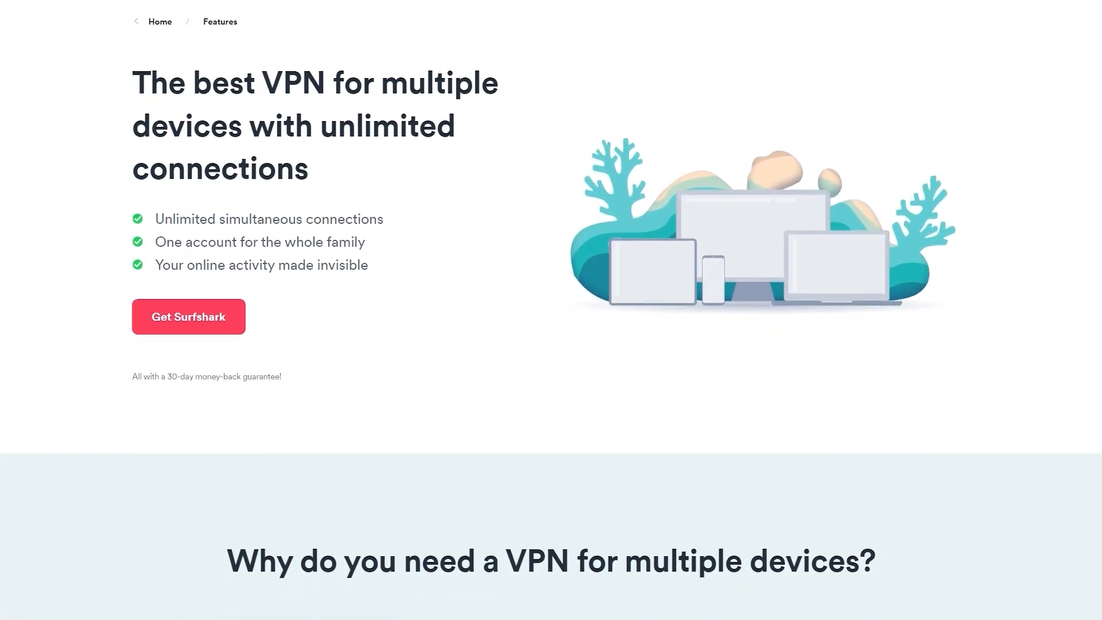
{"action": "scroll", "scroll_direction": "down", "scroll_amount": 3}
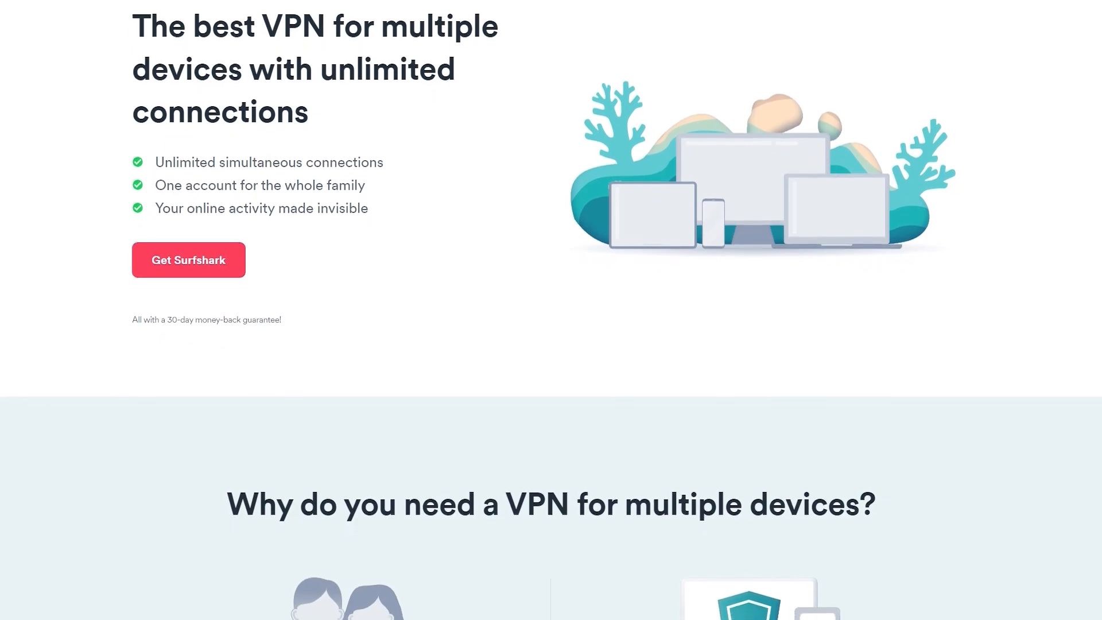
{"action": "scroll", "scroll_direction": "down", "scroll_amount": 3}
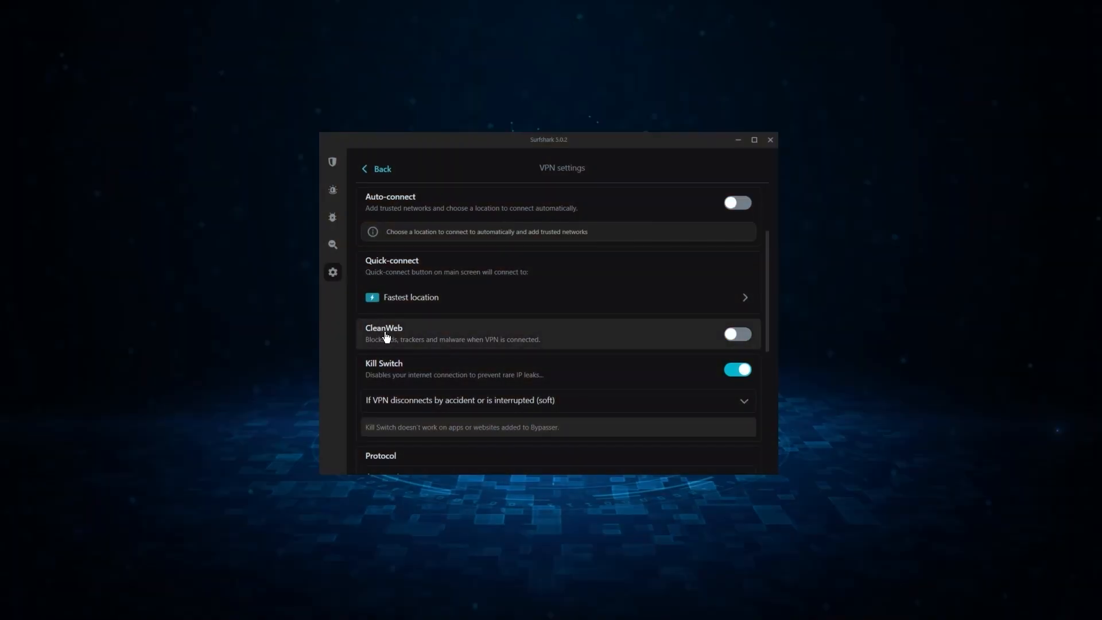
{"action": "mouse_move", "coordinate": [717, 328]}
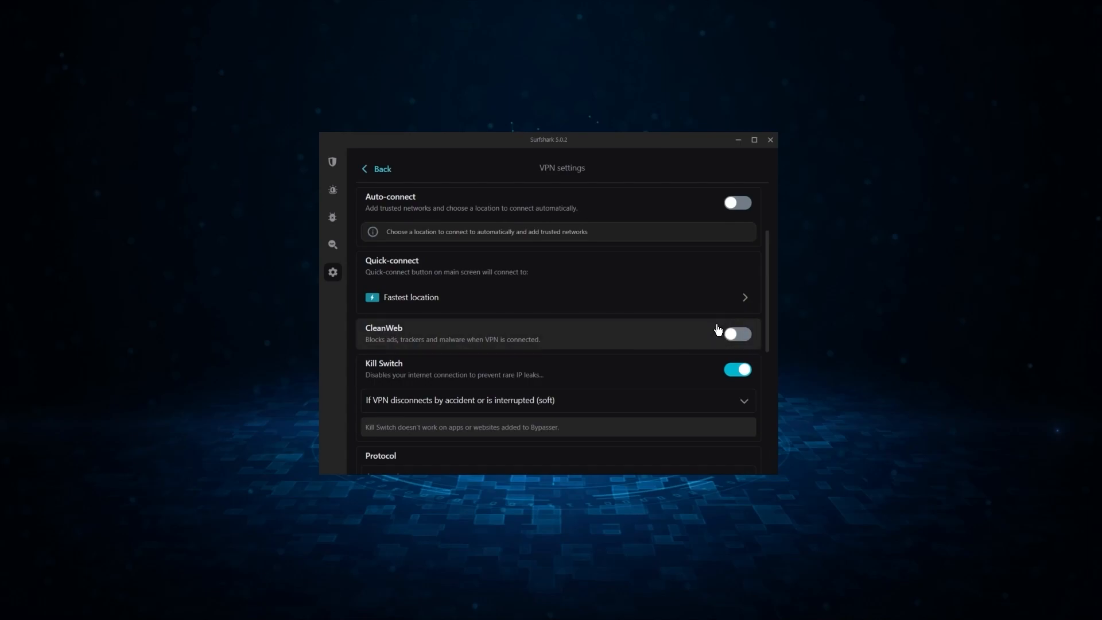
- Switch the CleanWeb toggle so ads, trackers and malware are blocked alongside Kill Switch
{"action": "left_click", "coordinate": [737, 334]}
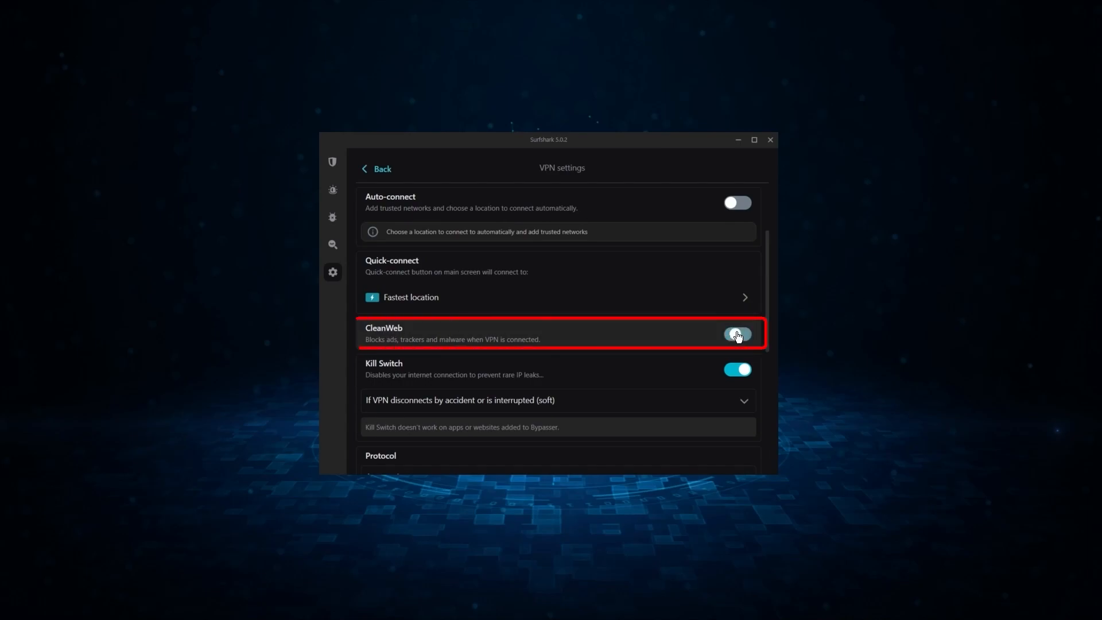
{"action": "left_click", "coordinate": [737, 334]}
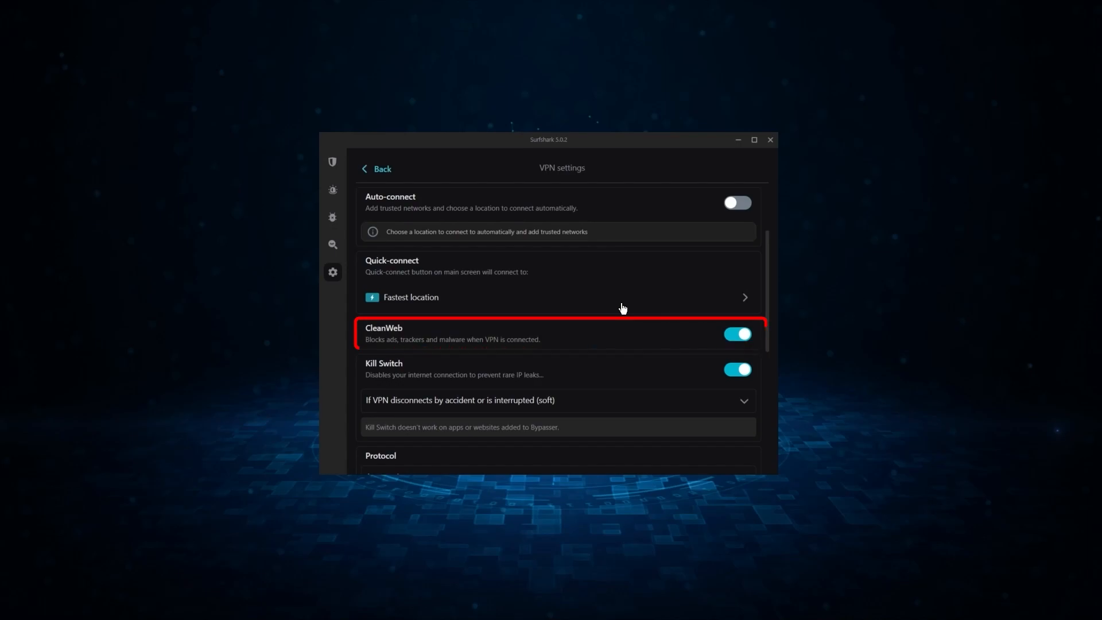
{"action": "scroll", "scroll_direction": "down", "scroll_amount": 3}
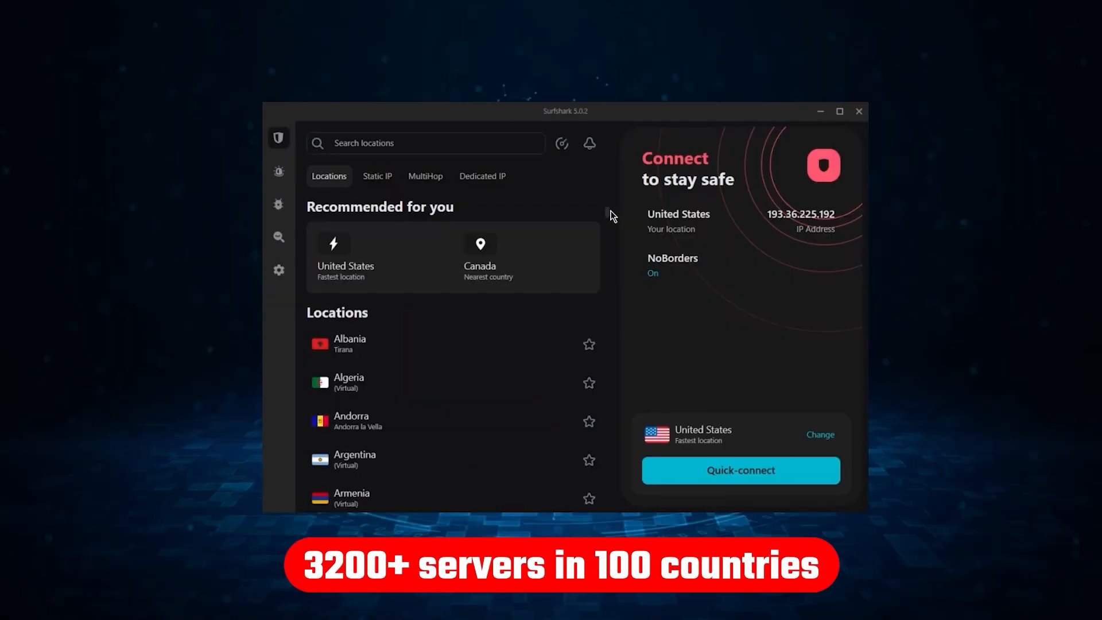
- Scroll through Surfshark's country server locations list
{"action": "scroll", "scroll_direction": "down", "scroll_amount": 3}
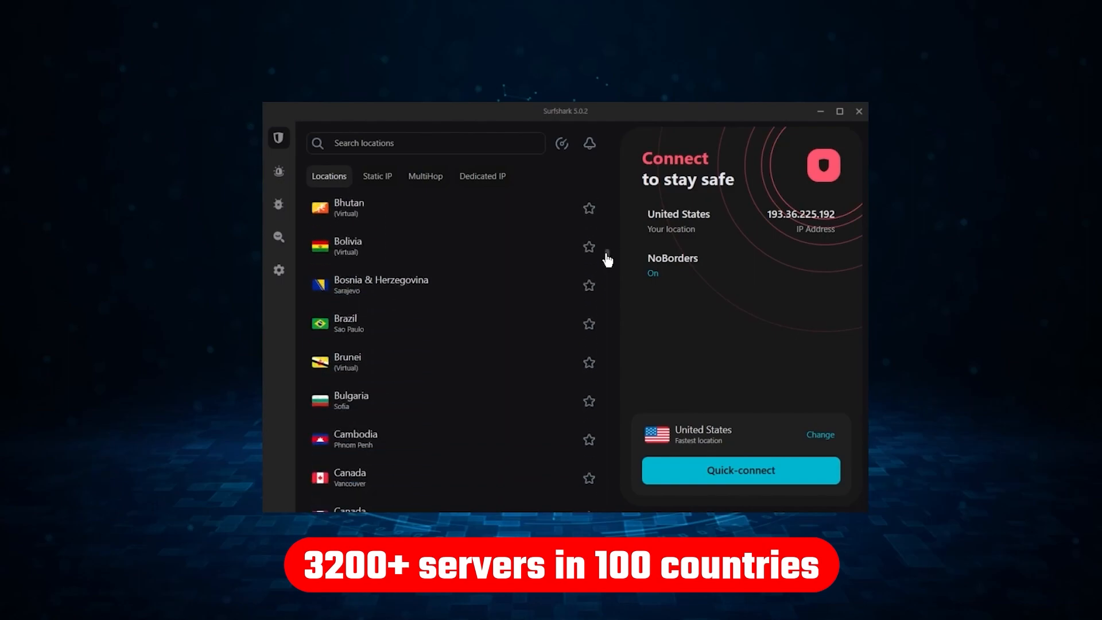
{"action": "scroll", "scroll_direction": "down", "scroll_amount": 3}
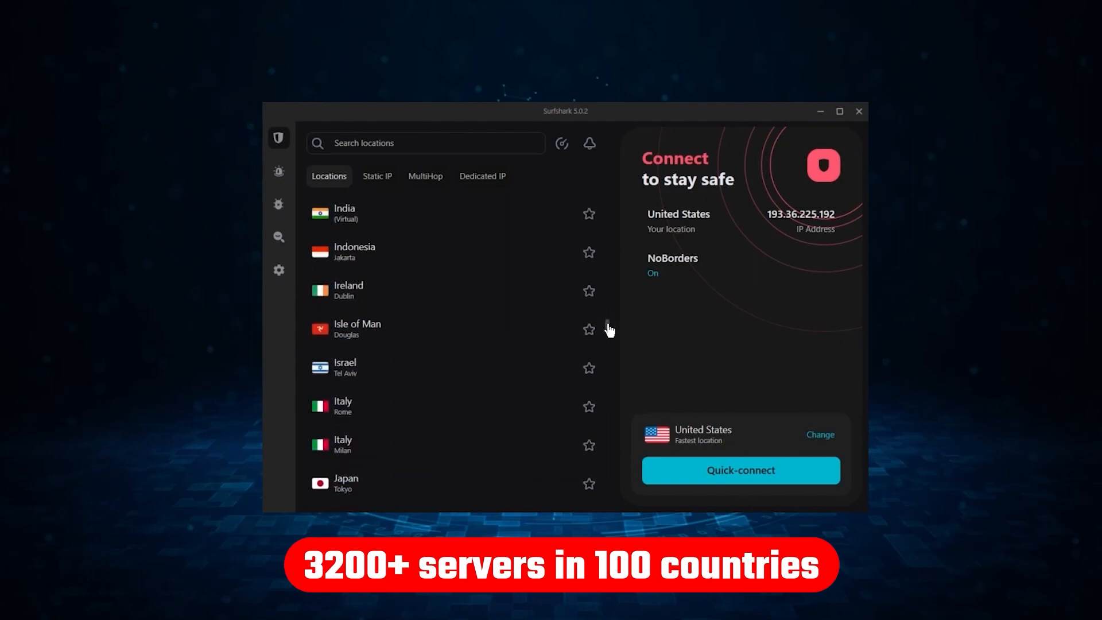
{"action": "scroll", "scroll_direction": "down", "scroll_amount": 3}
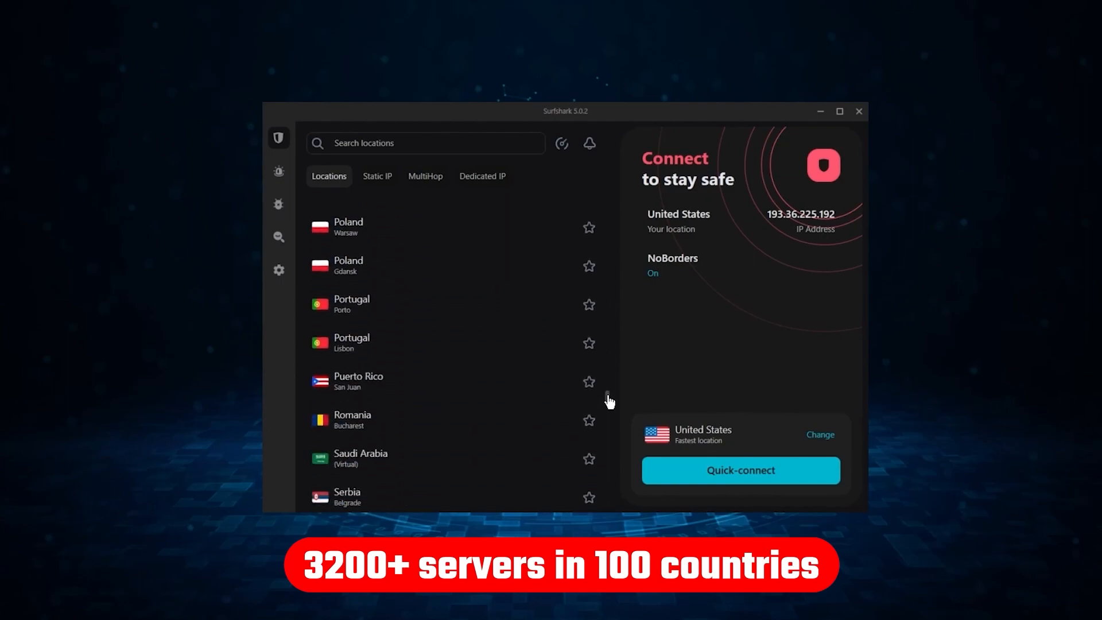
{"action": "left_click", "coordinate": [741, 470]}
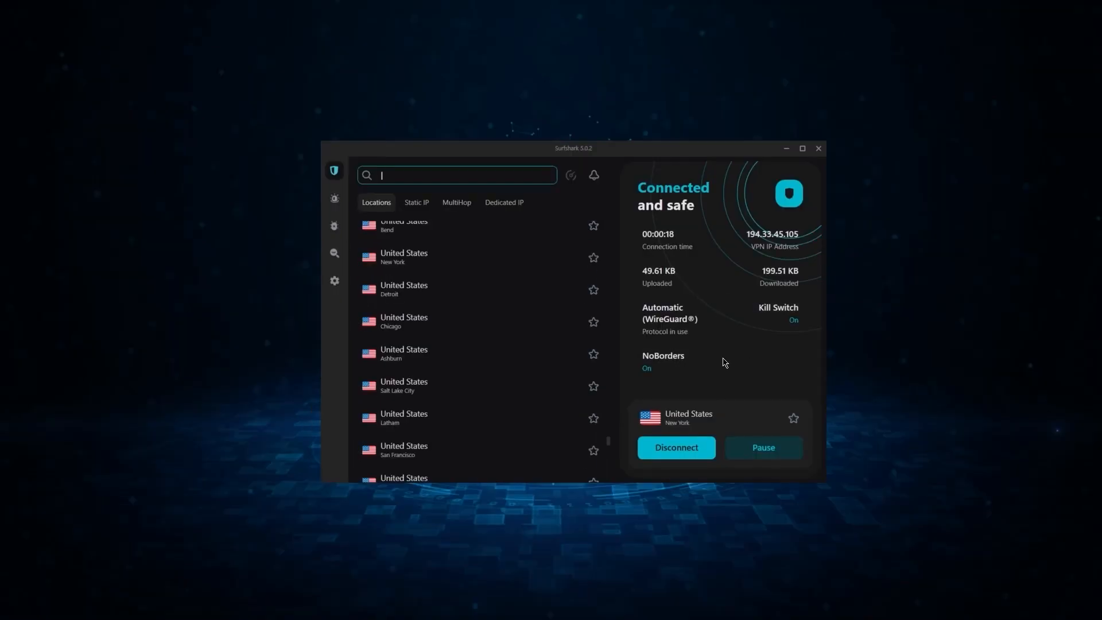
{"action": "mouse_move", "coordinate": [335, 252]}
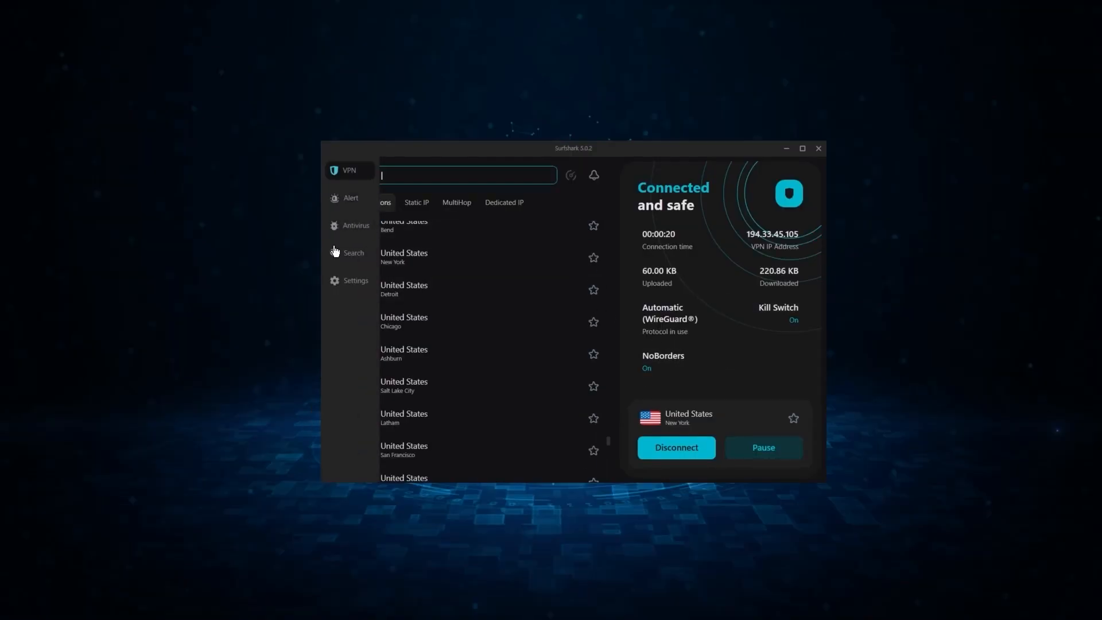
- Bring up Surfshark's VPN settings from the sidebar
{"action": "left_click", "coordinate": [354, 280]}
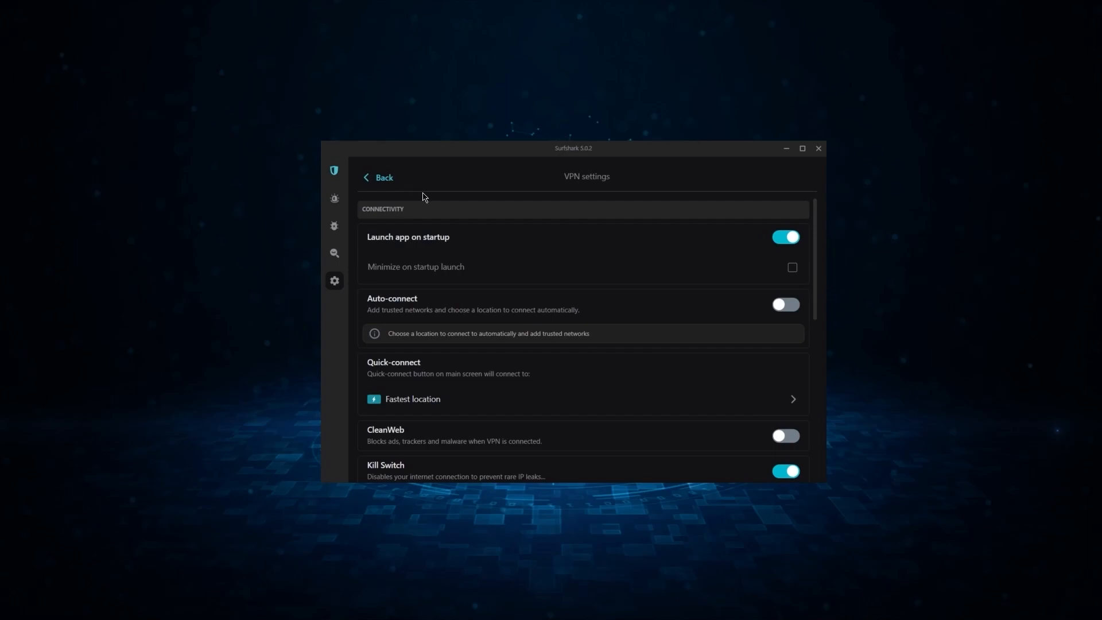
{"action": "scroll", "scroll_direction": "down", "scroll_amount": 3}
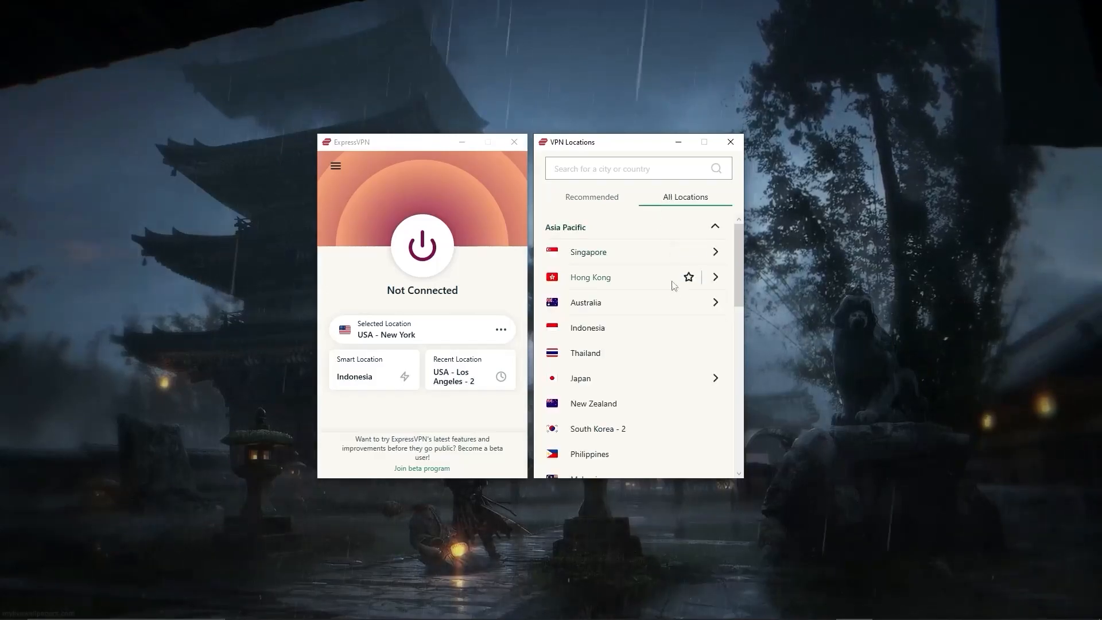
{"action": "scroll", "scroll_direction": "down", "scroll_amount": 3}
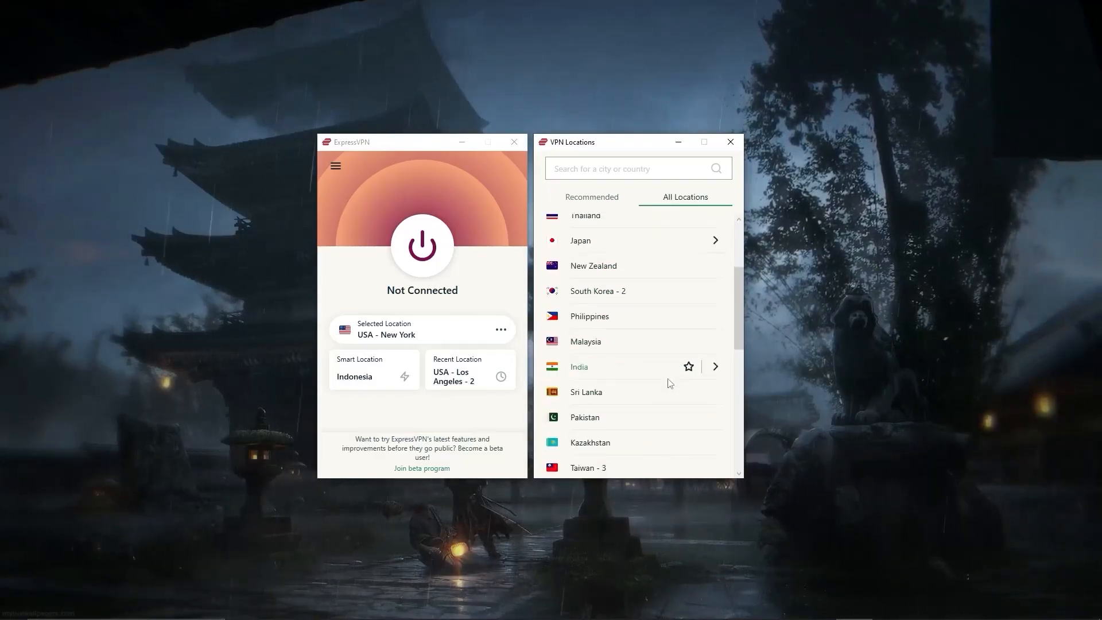
{"action": "scroll", "scroll_direction": "down", "scroll_amount": 3}
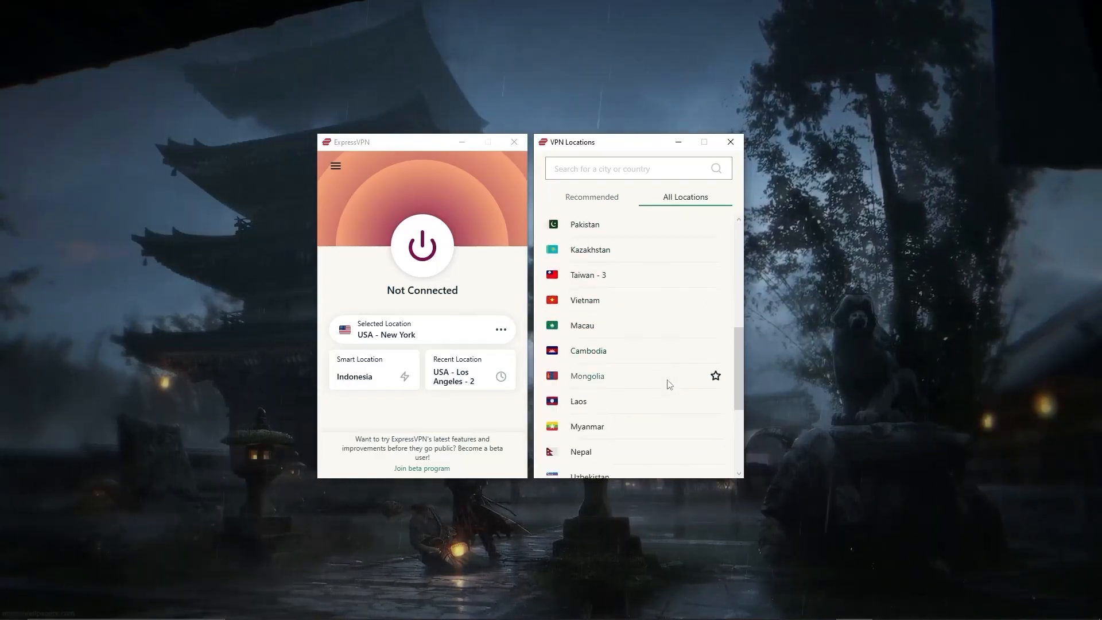
{"action": "scroll", "scroll_direction": "down", "scroll_amount": 3}
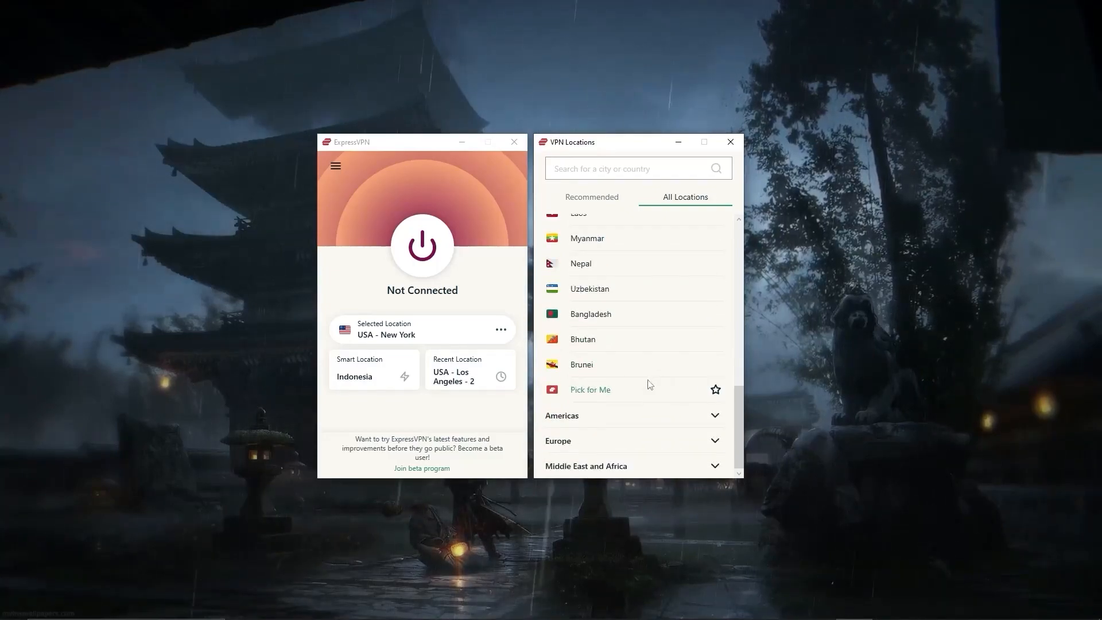
{"action": "left_click", "coordinate": [335, 165]}
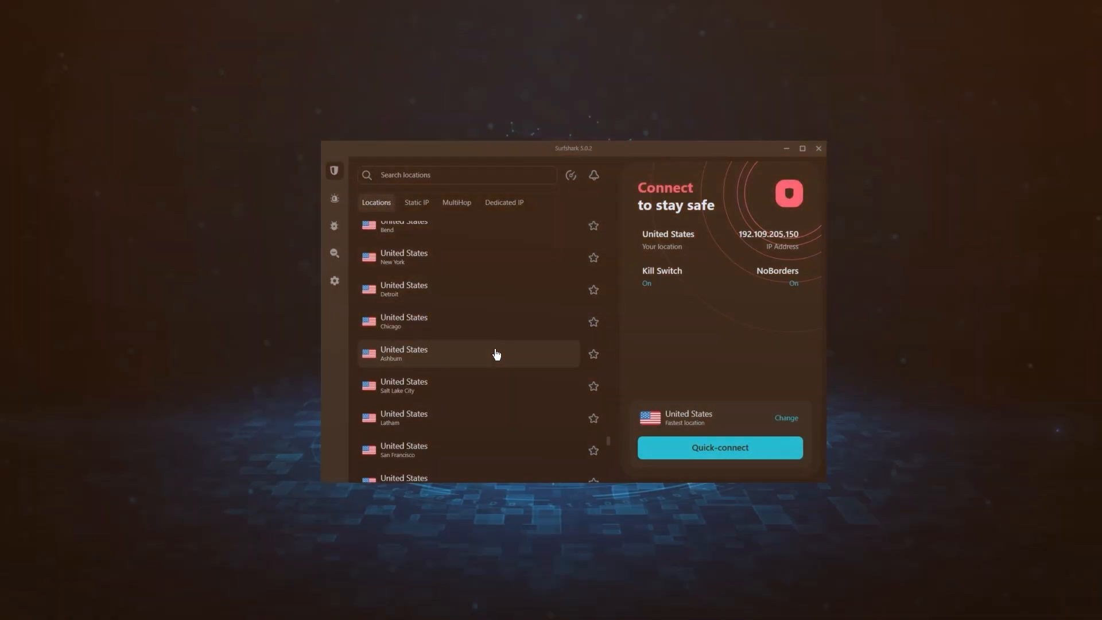
- Connect Surfshark to the United States New York server
{"action": "left_click", "coordinate": [720, 448]}
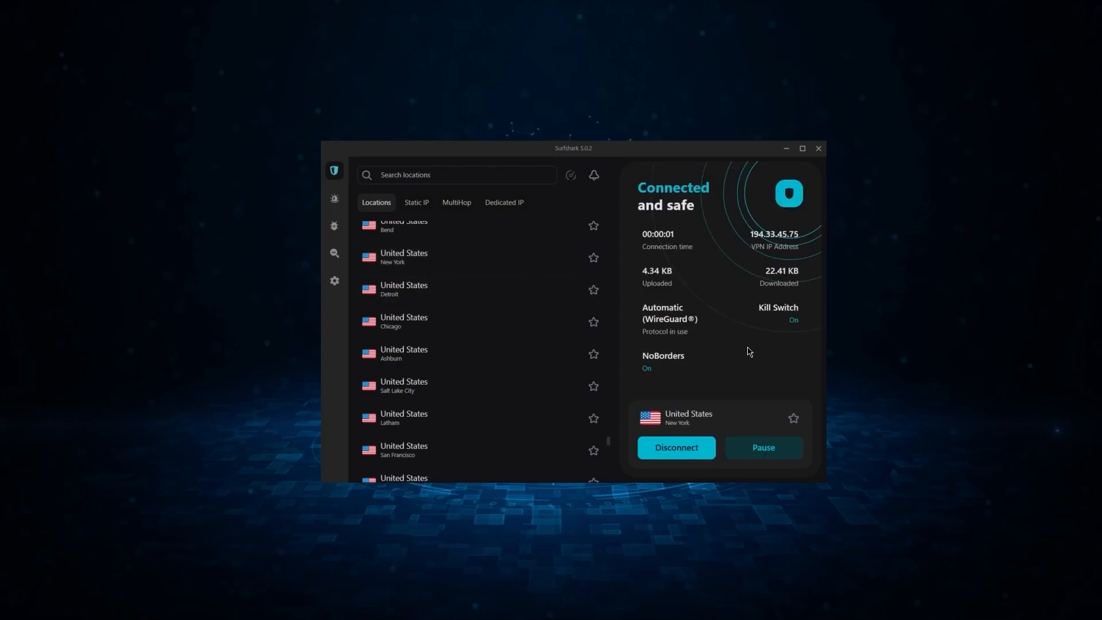
{"action": "mouse_move", "coordinate": [621, 227]}
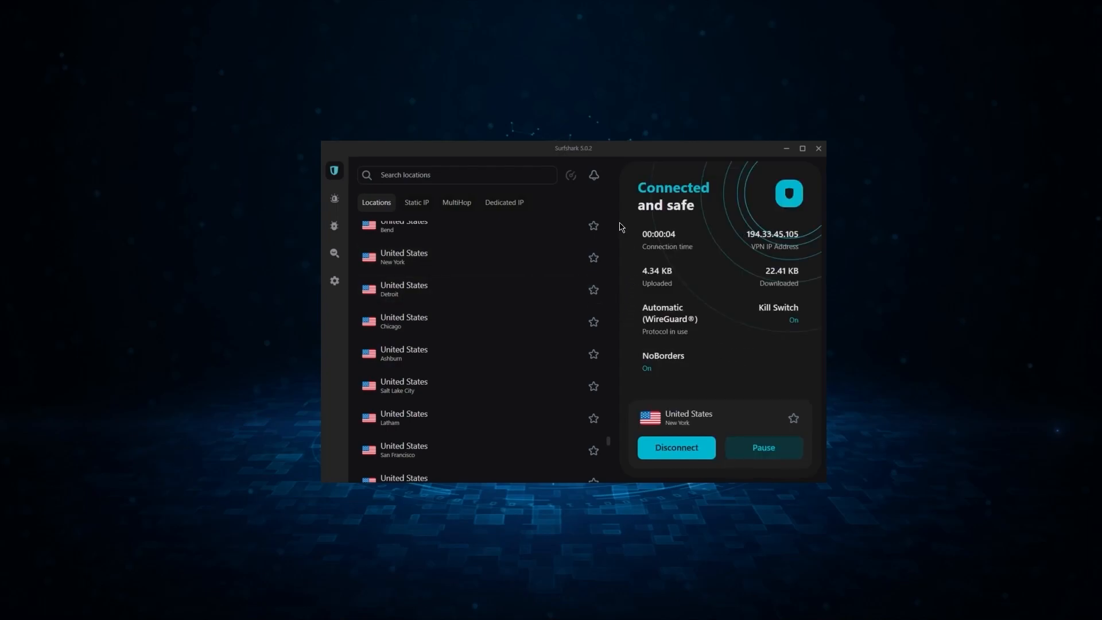
{"action": "left_click", "coordinate": [334, 280]}
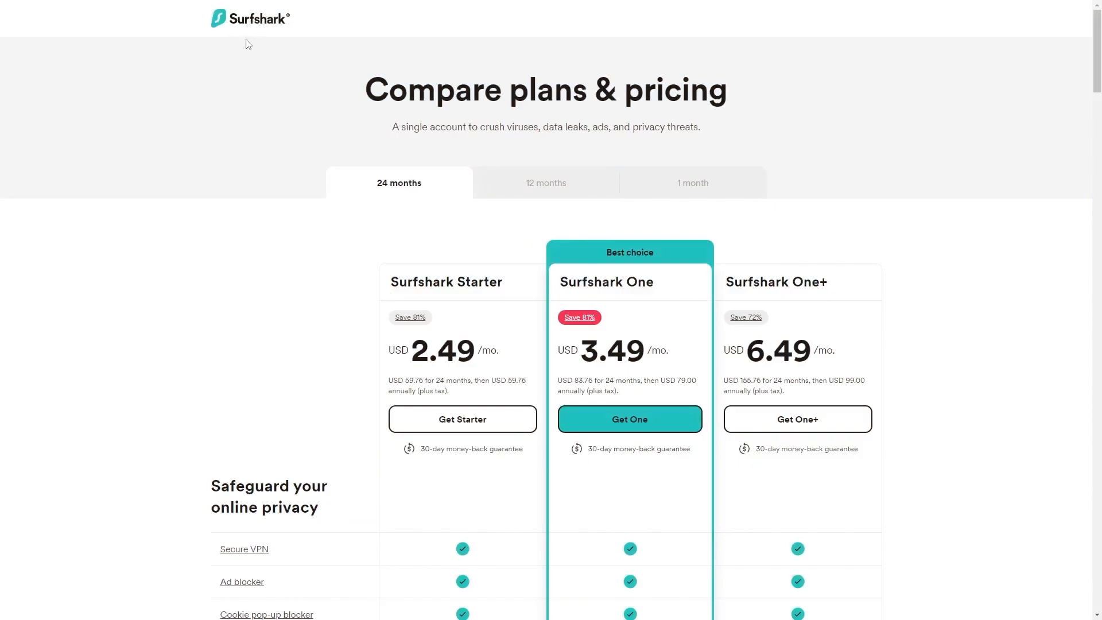
{"action": "mouse_move", "coordinate": [399, 209]}
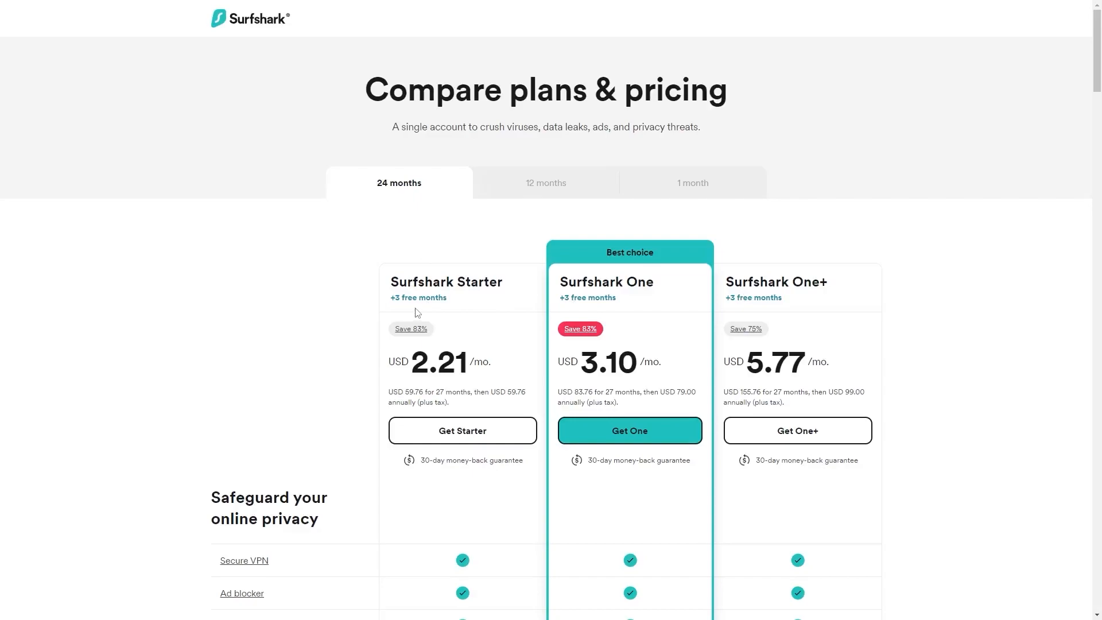
{"action": "mouse_move", "coordinate": [418, 335]}
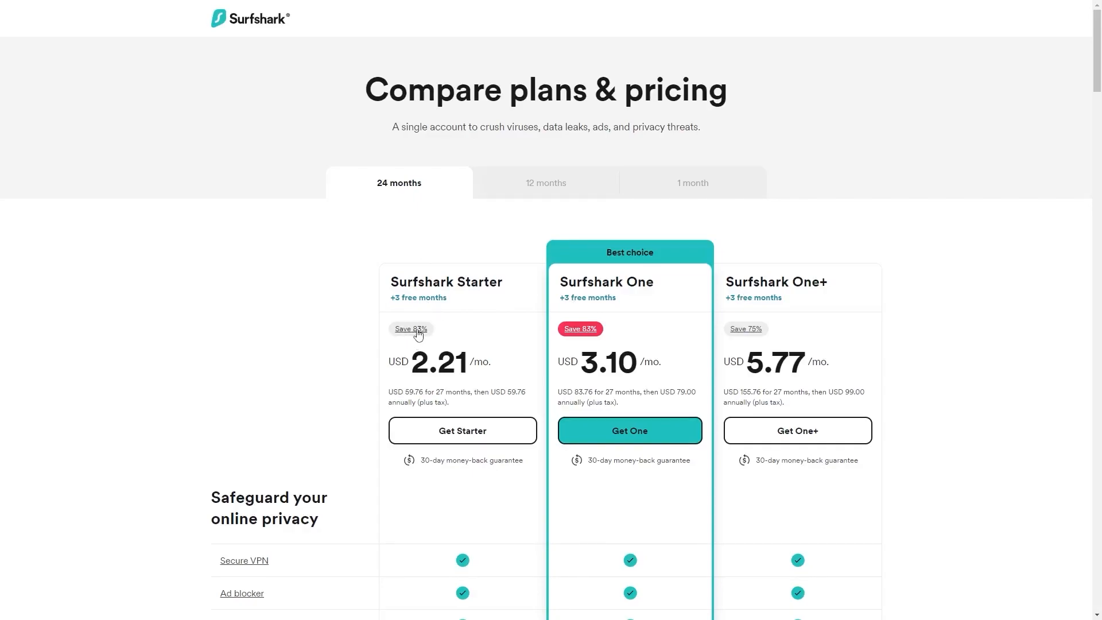
- Choose Get Starter for the 24-month plan, reaching checkout with three free months coupon
{"action": "left_click", "coordinate": [462, 430]}
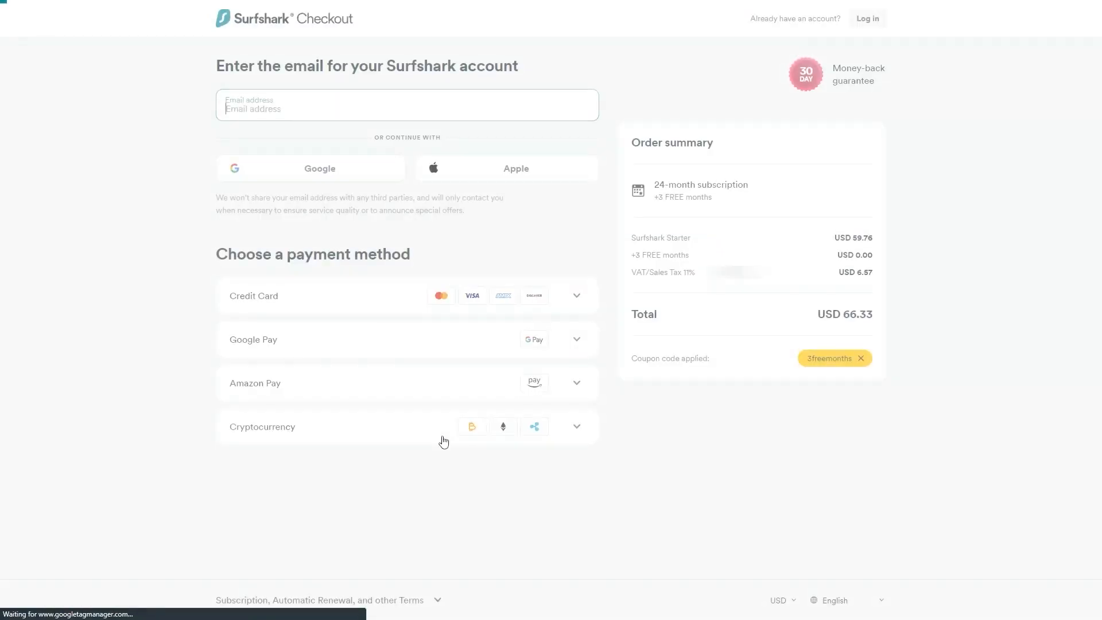